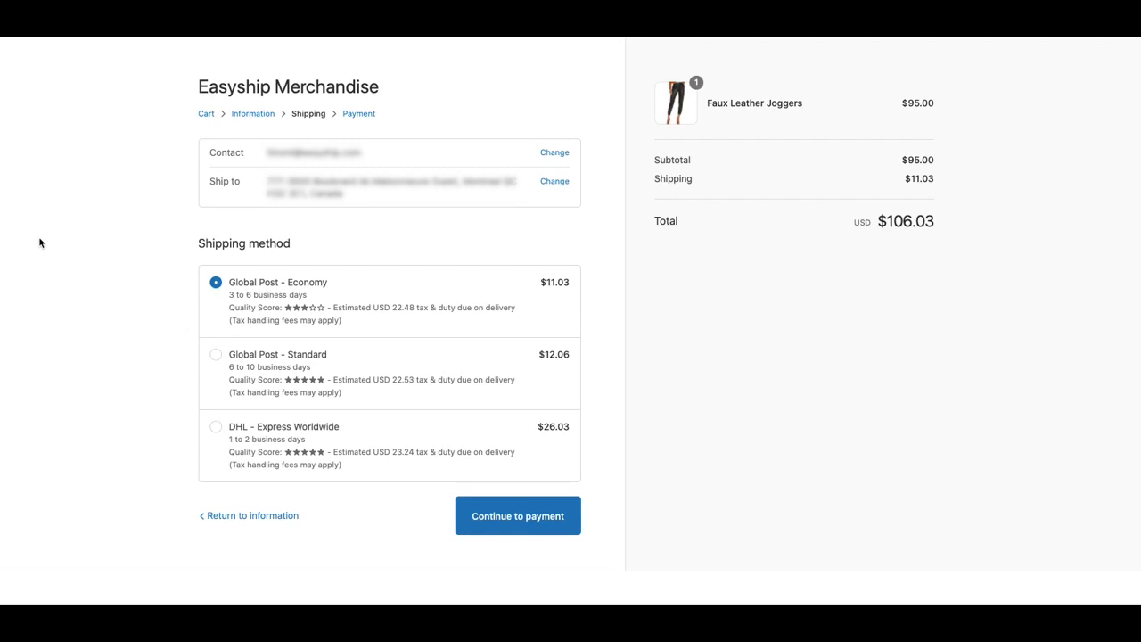
mouse_move(230, 315)
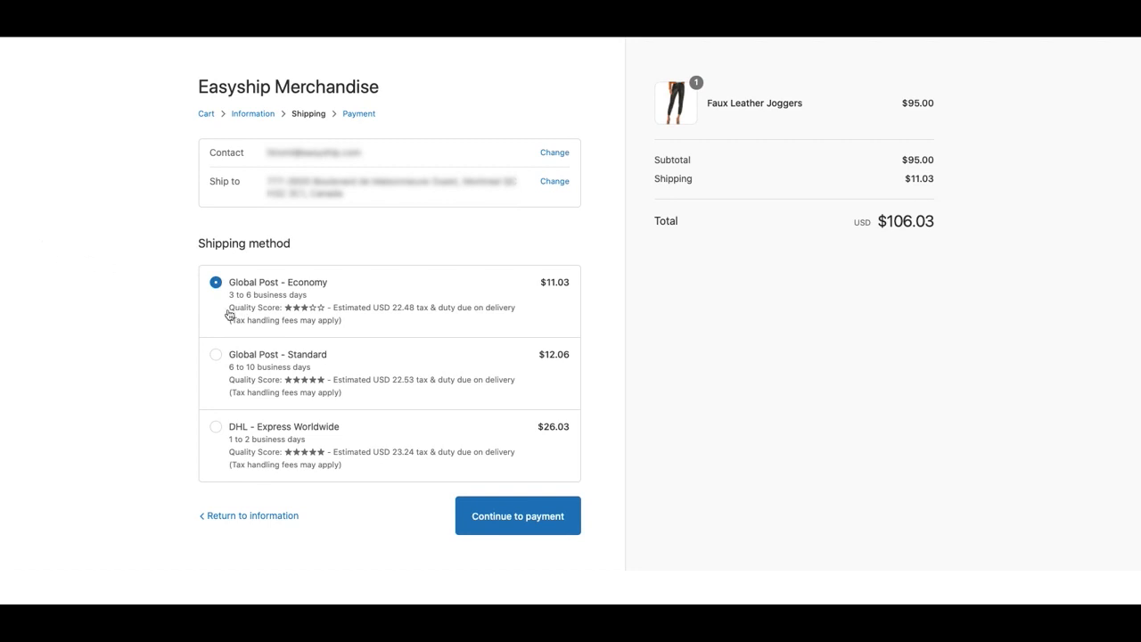
mouse_move(233, 368)
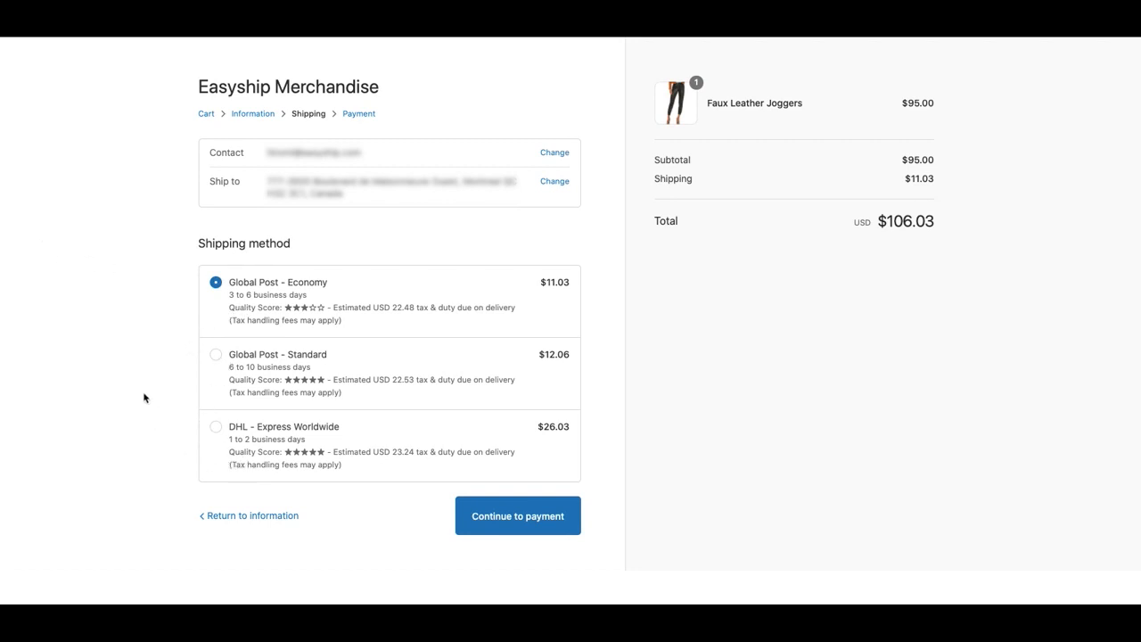
mouse_move(141, 390)
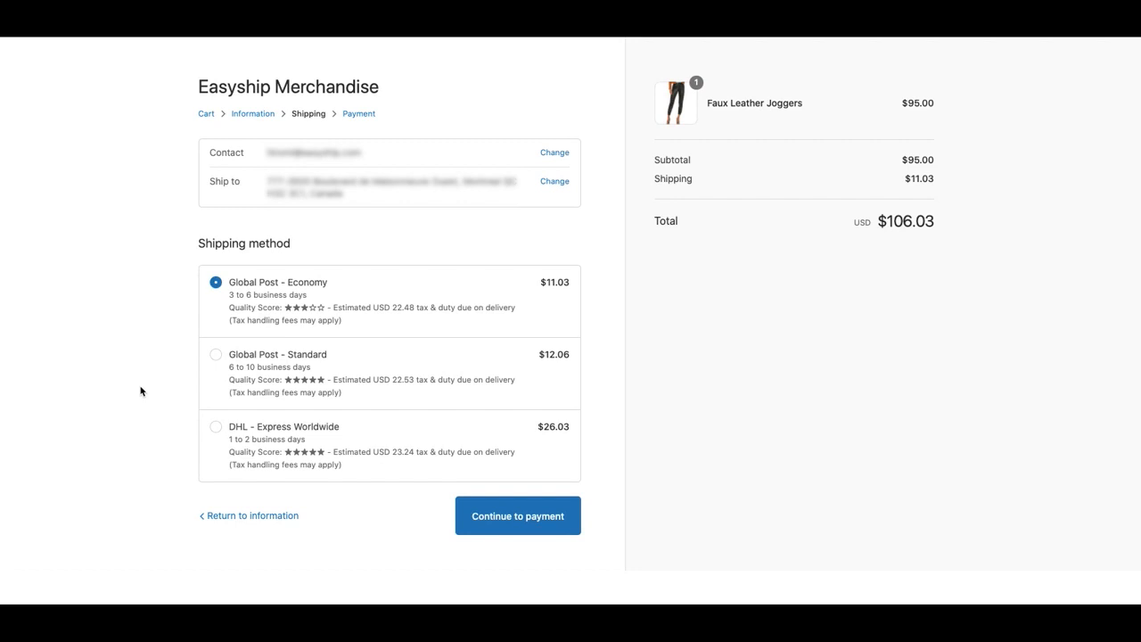
mouse_move(198, 465)
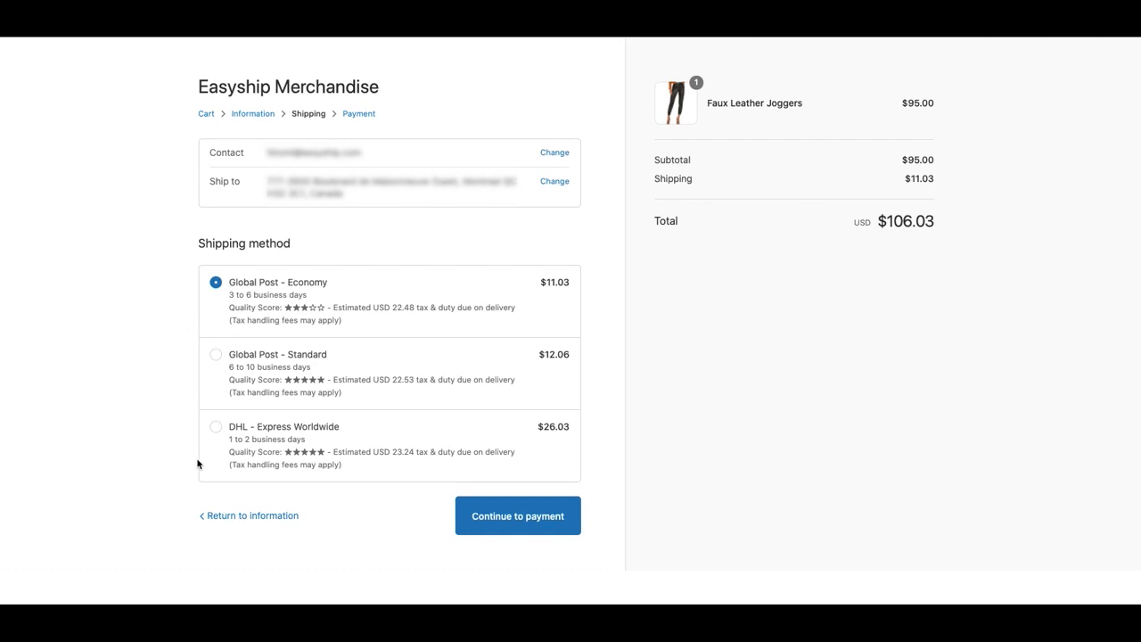
mouse_move(174, 300)
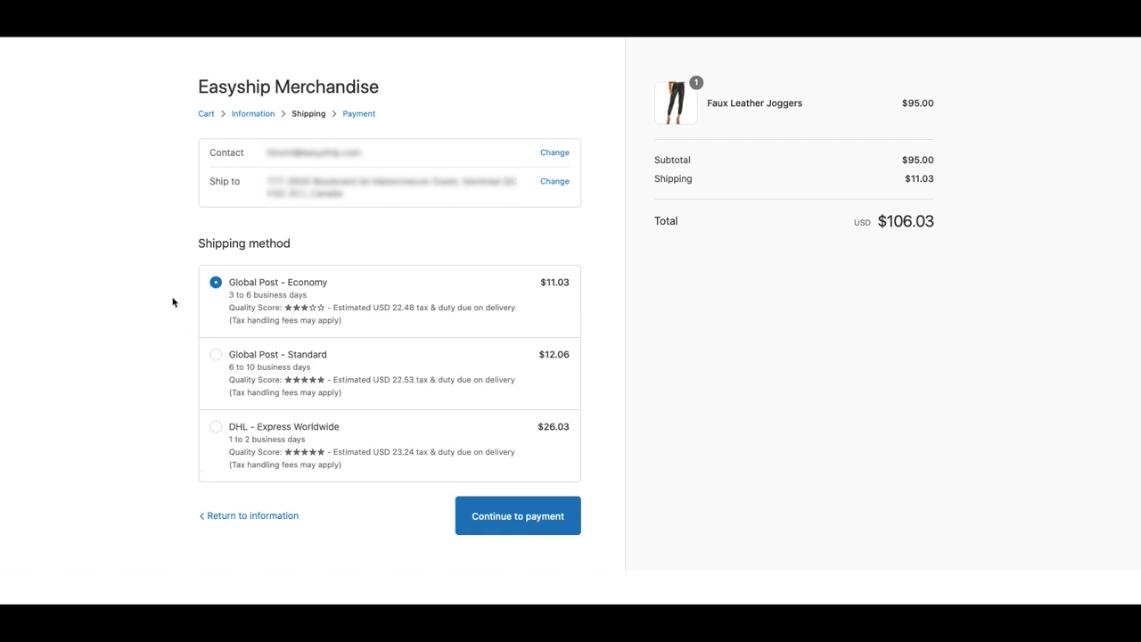
mouse_move(107, 275)
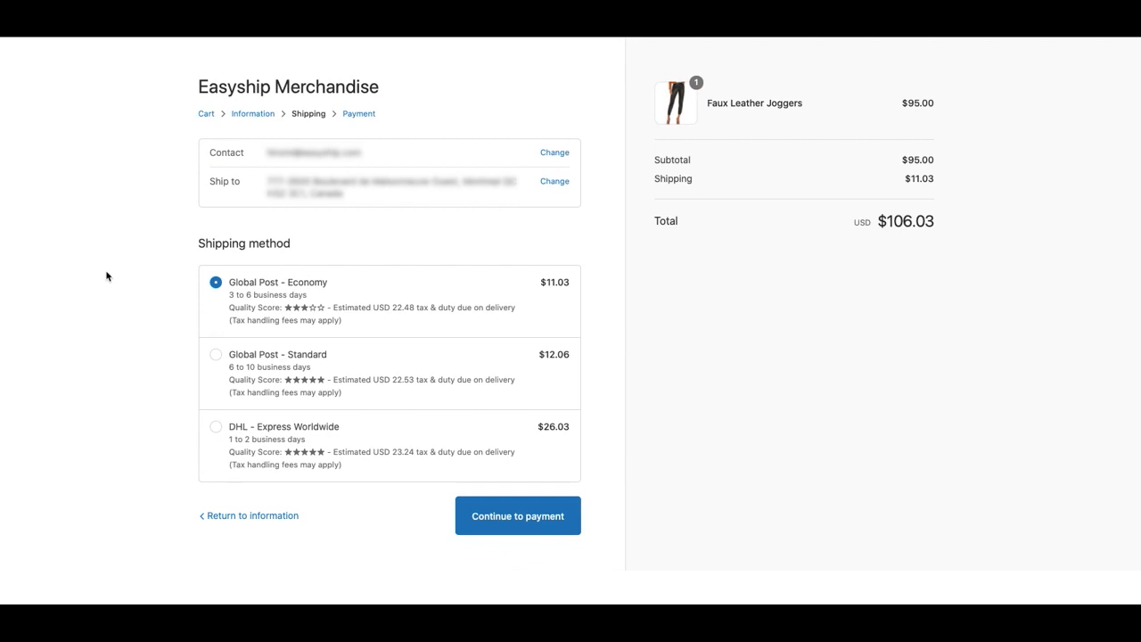
mouse_move(102, 288)
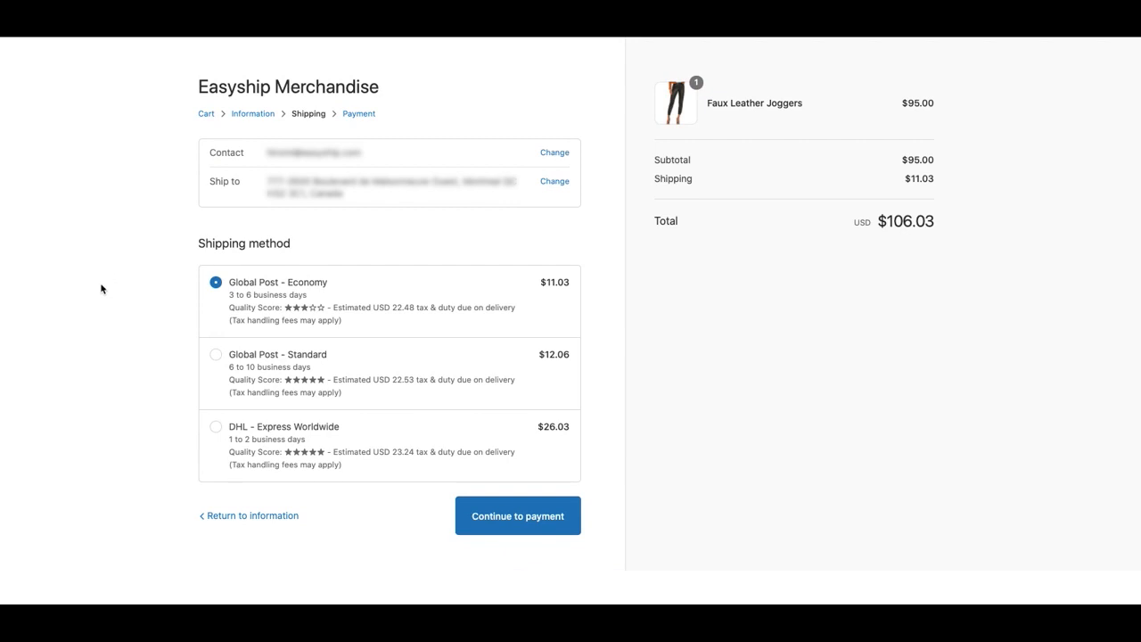
mouse_move(451, 329)
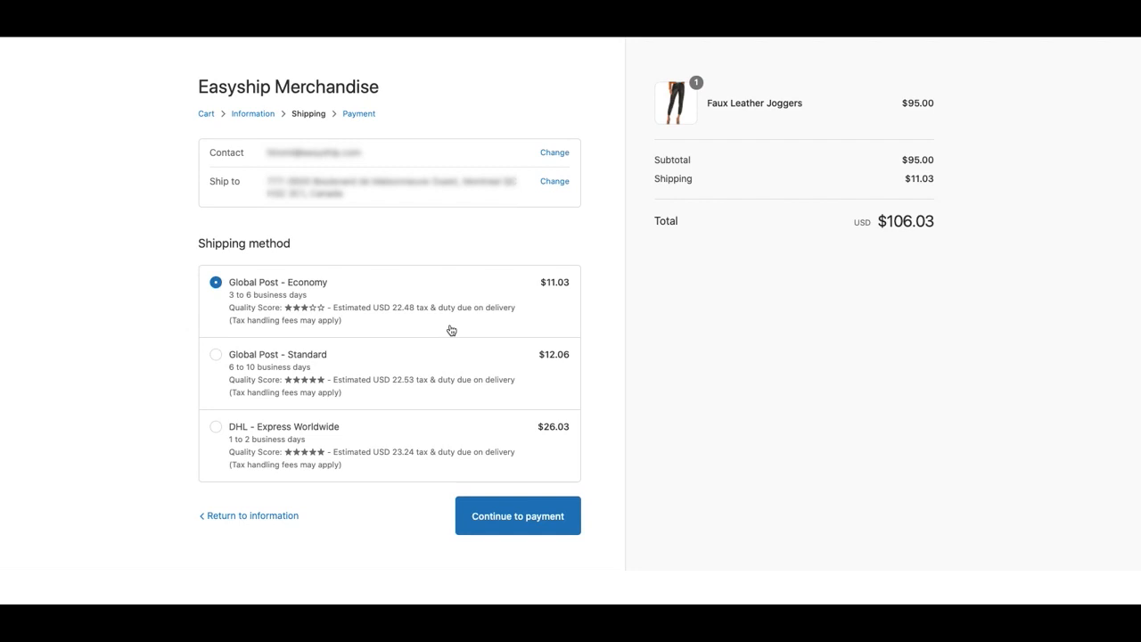
mouse_move(260, 303)
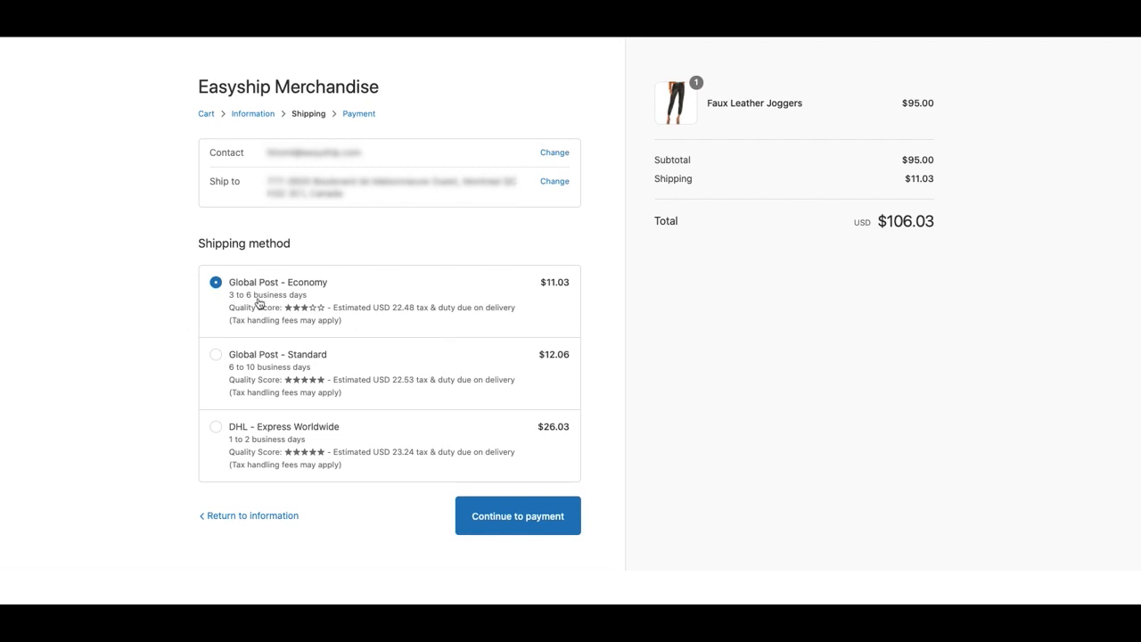
mouse_move(333, 322)
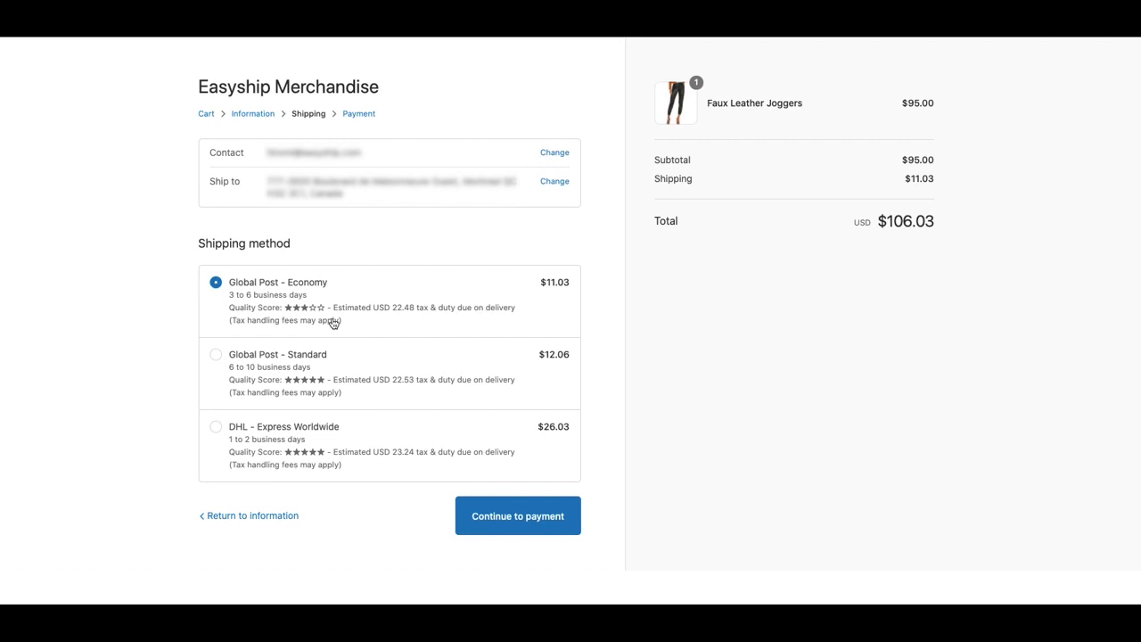
mouse_move(113, 325)
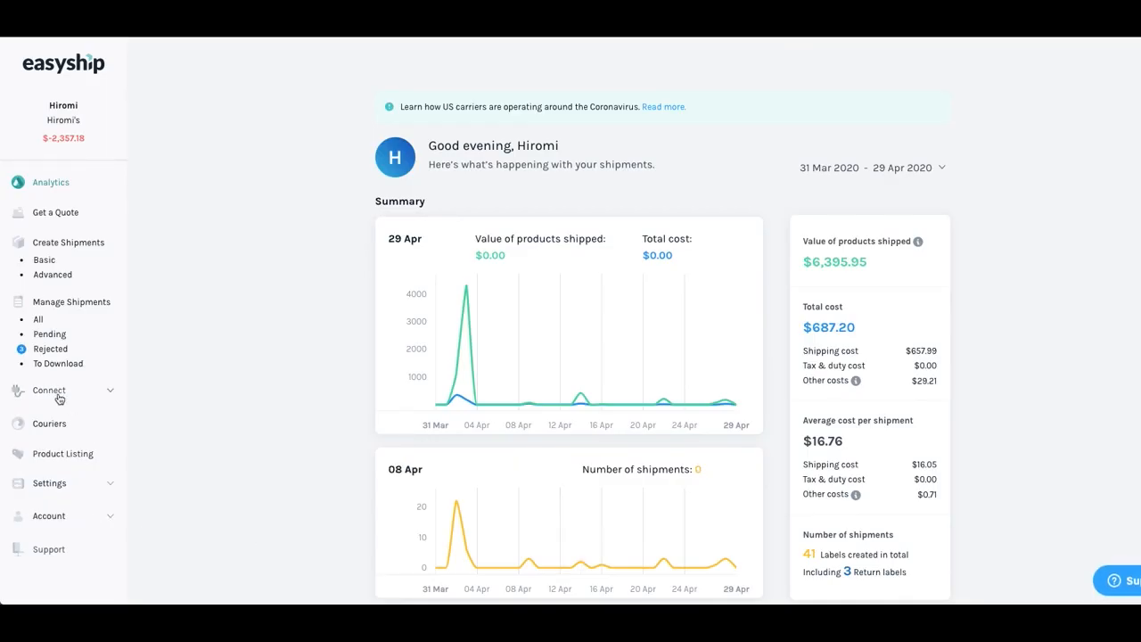
Step: Reach the Product Listing page of synced store products under Connect
click(48, 390)
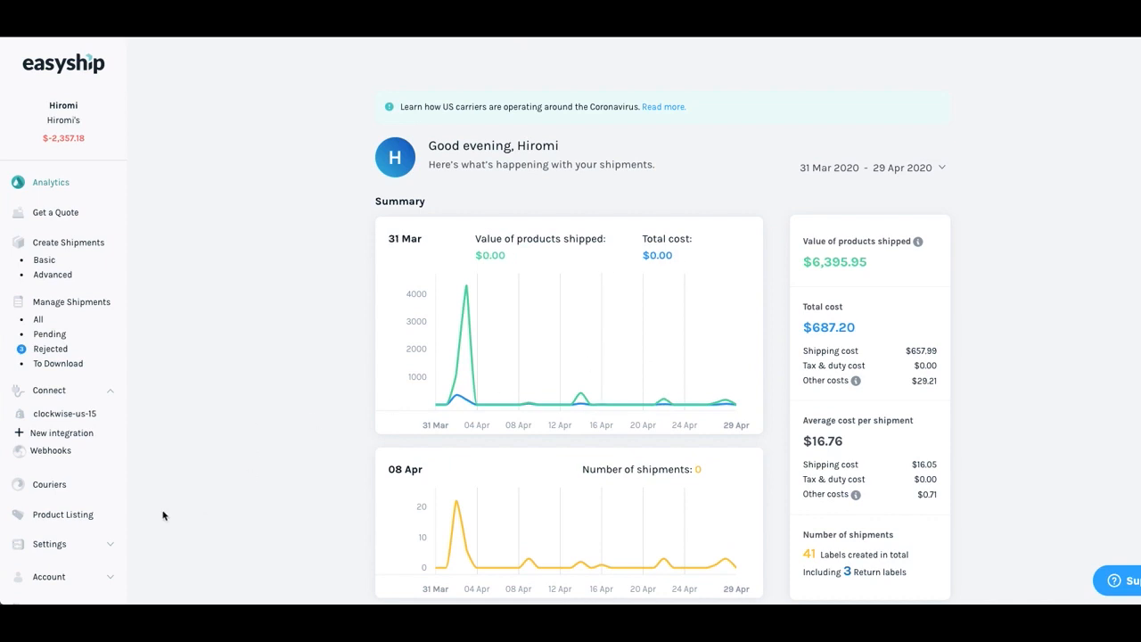
click(62, 514)
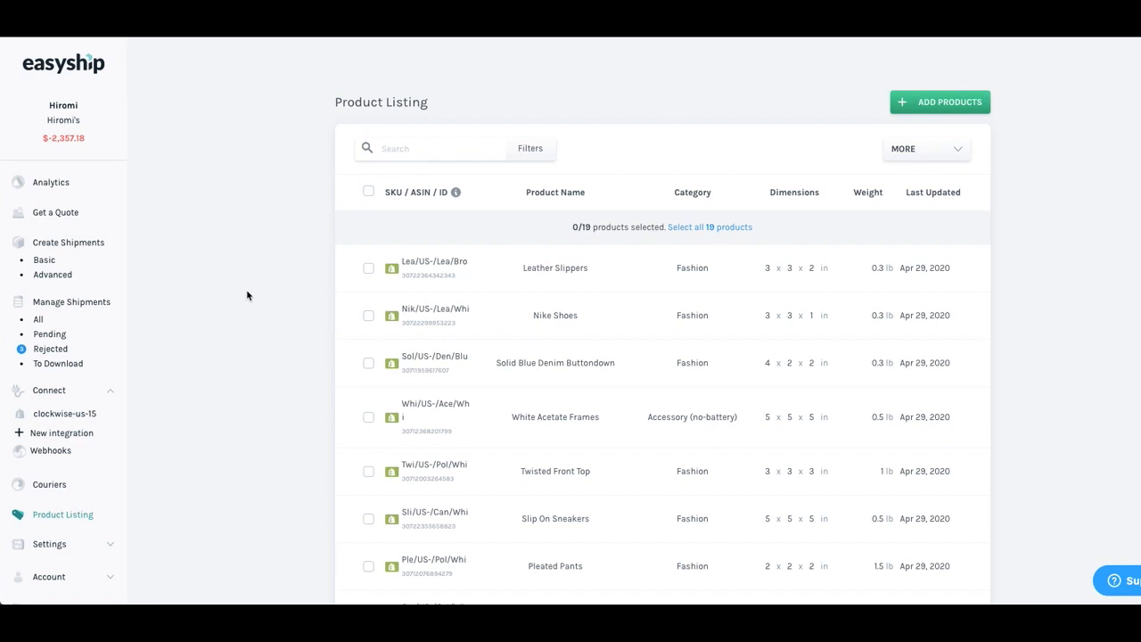
mouse_move(603, 284)
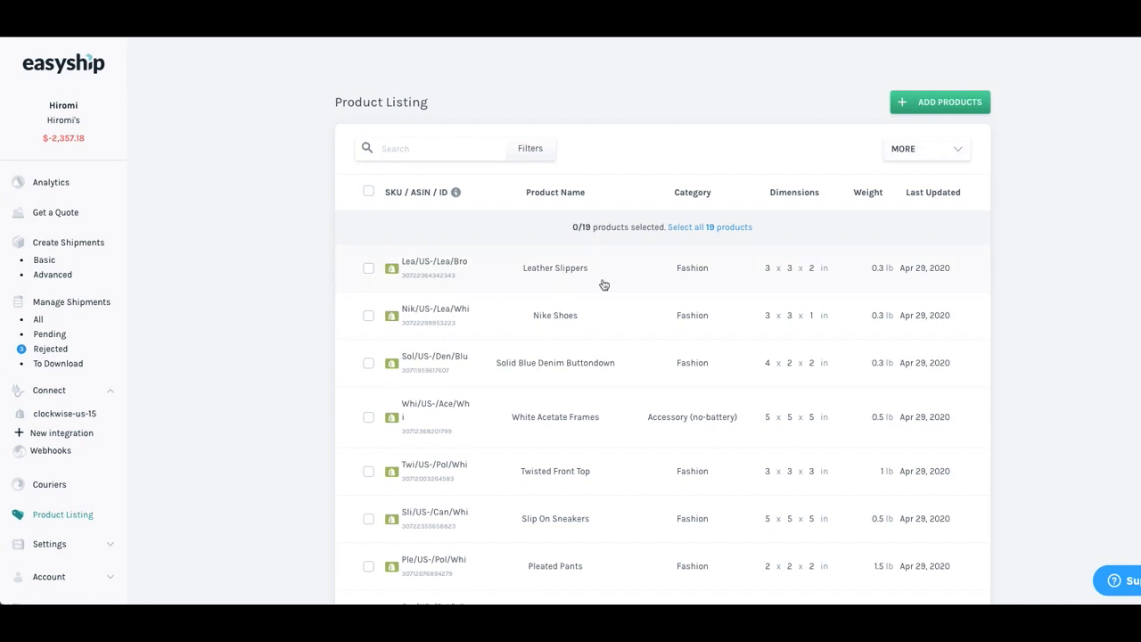
Step: Sync products from the connected Shopify store so White Superga Sneaker joins the listing
click(938, 100)
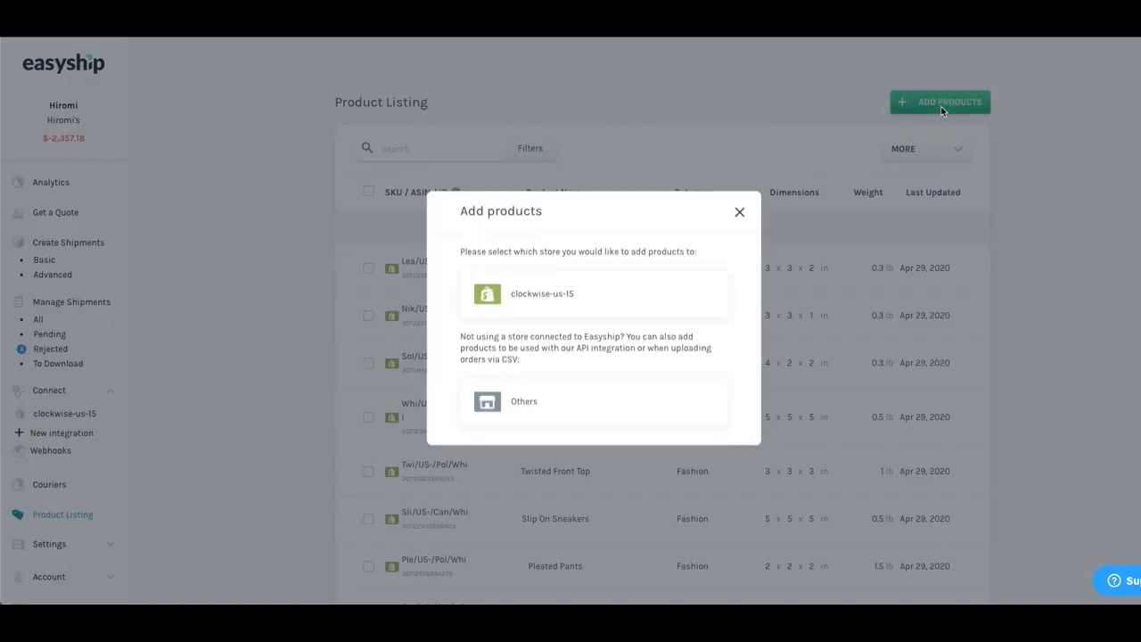
click(541, 294)
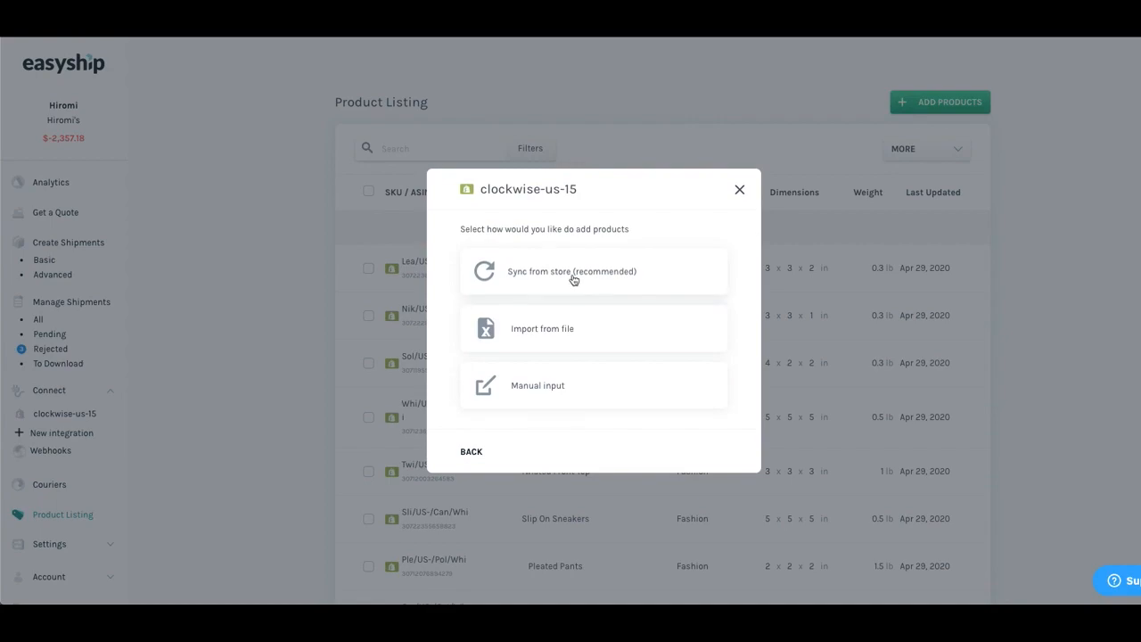
click(572, 271)
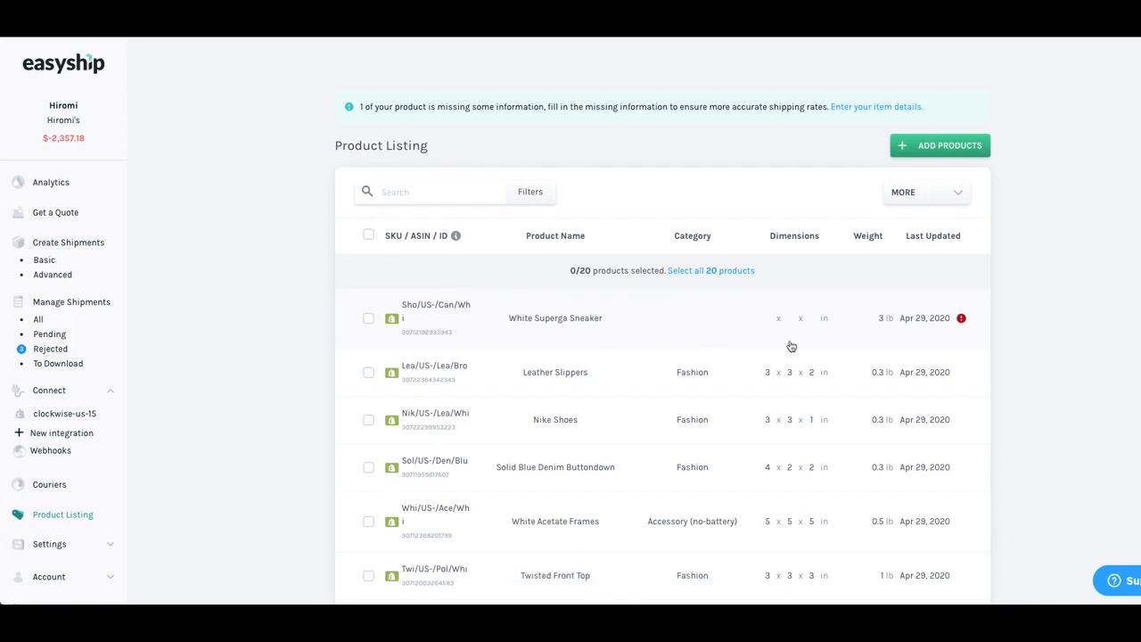
mouse_move(838, 347)
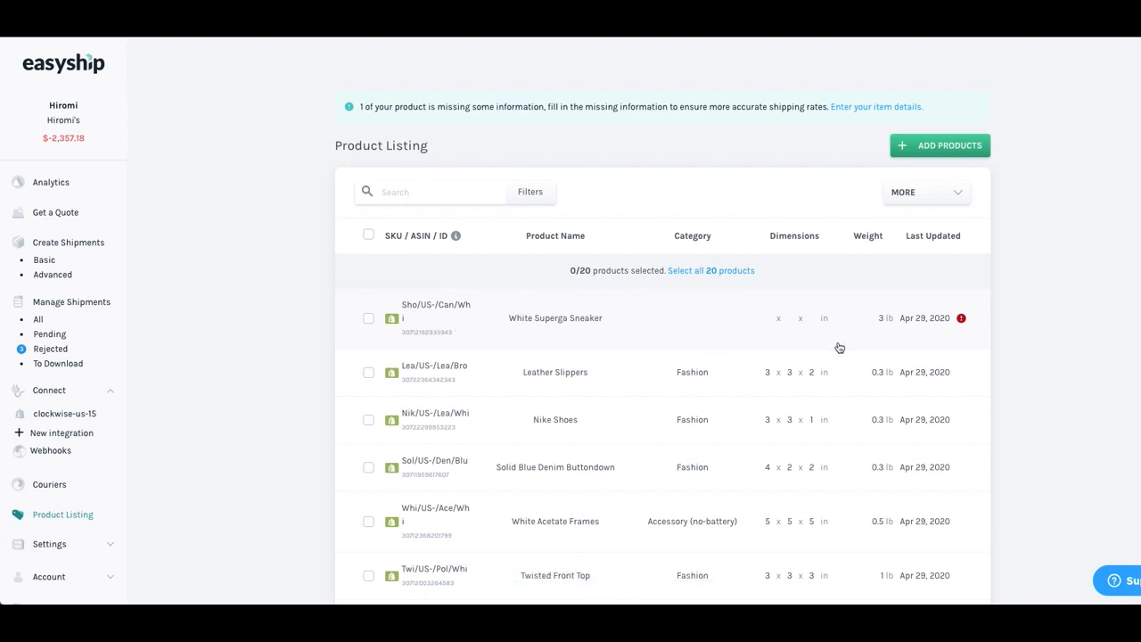
mouse_move(873, 310)
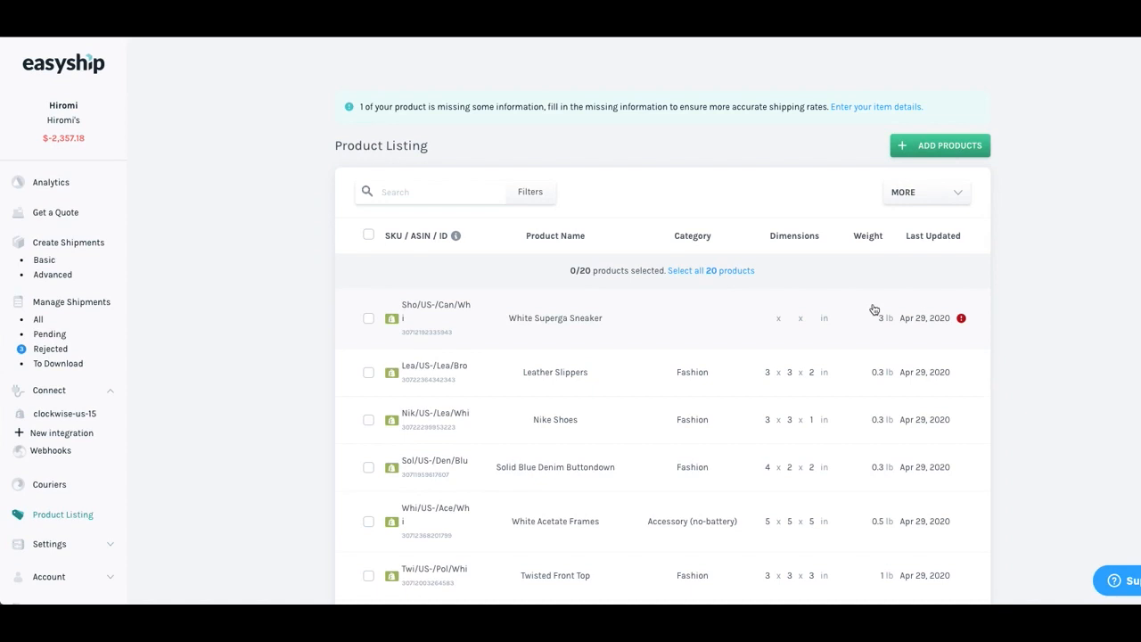
mouse_move(366, 331)
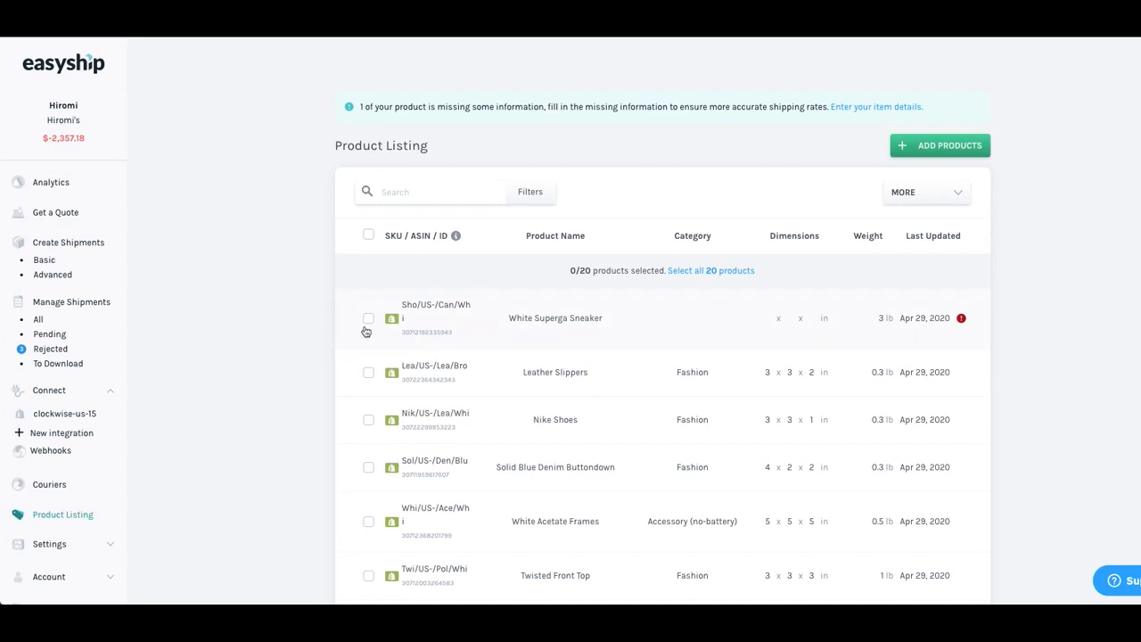
Step: Select all 20 products, starting from White Superga Sneaker, for bulk editing
click(368, 318)
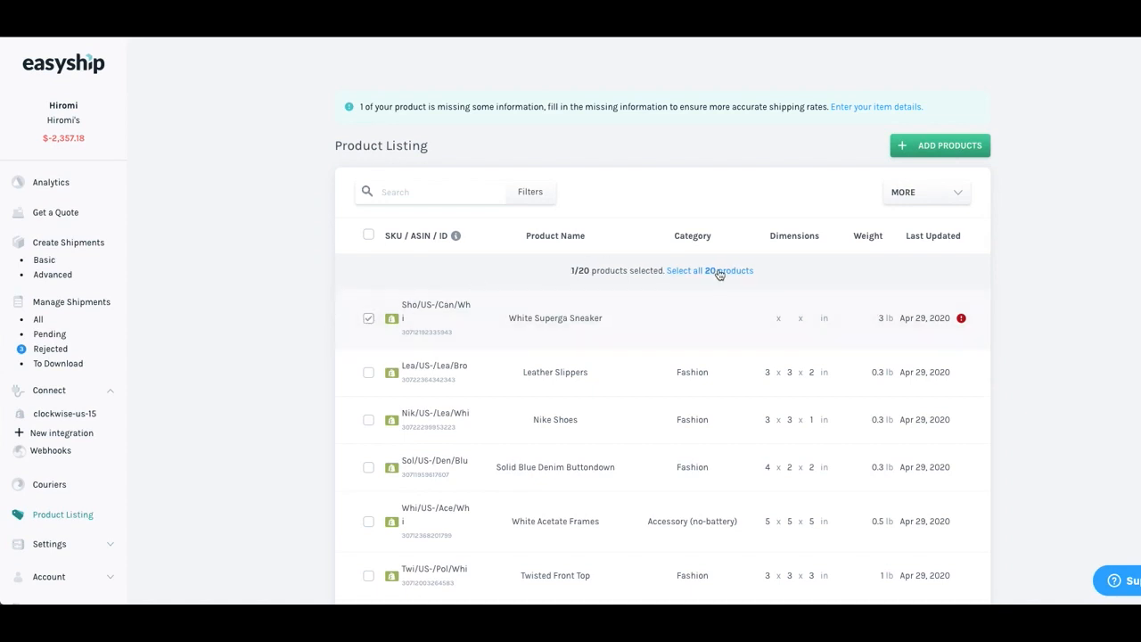
click(709, 270)
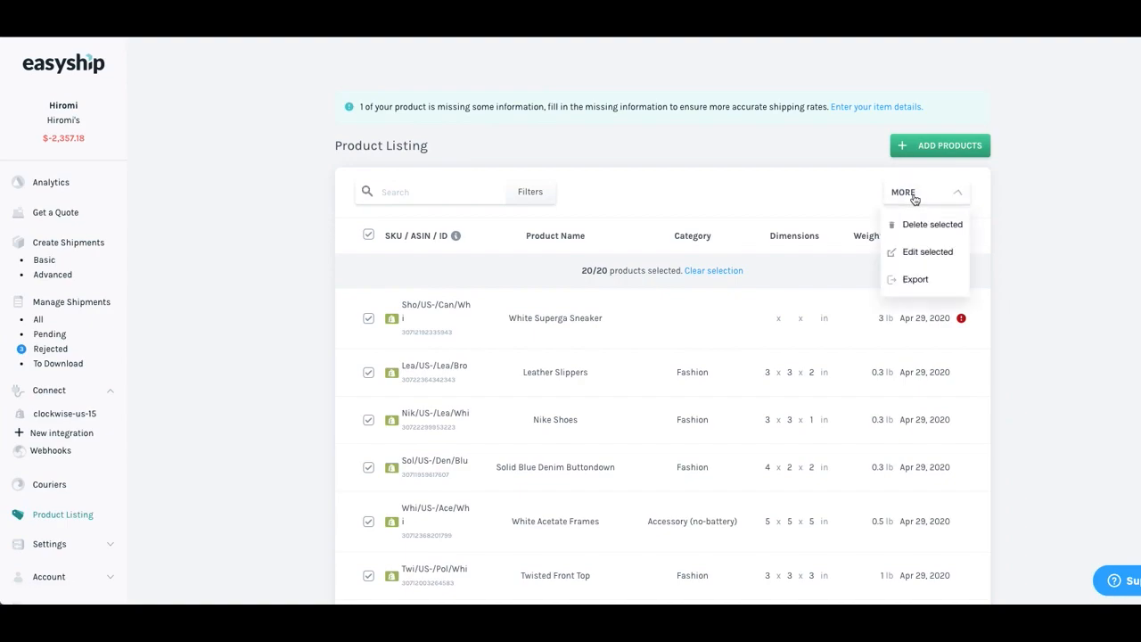
click(927, 252)
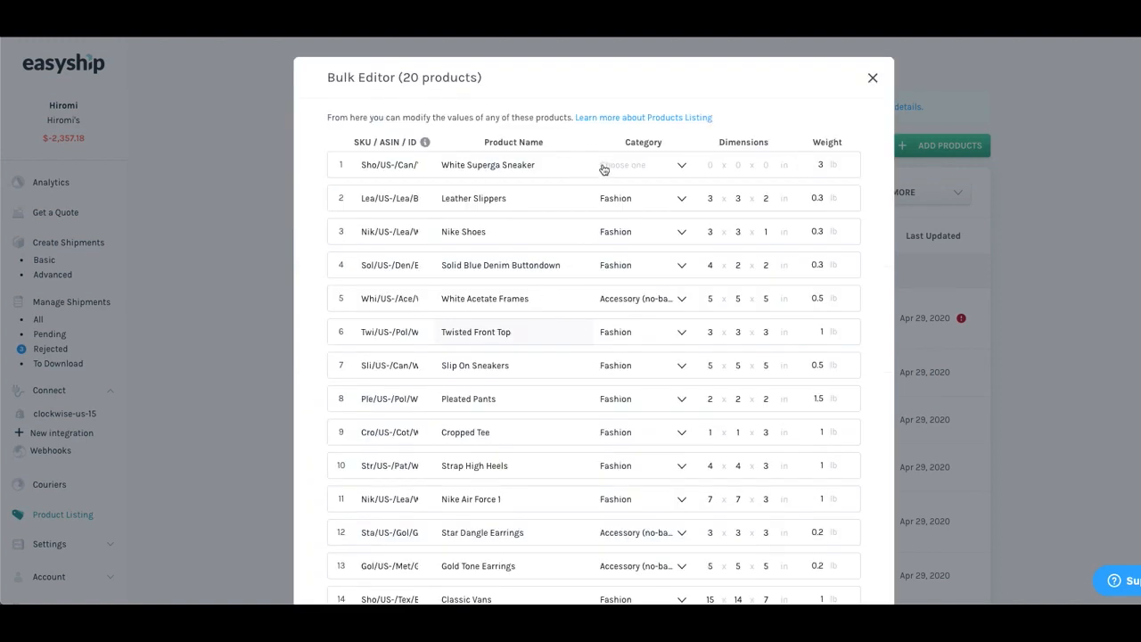
Step: Give White Superga Sneaker the Fashion category and 6×6×3 in dimensions, then save all 20 products
click(643, 164)
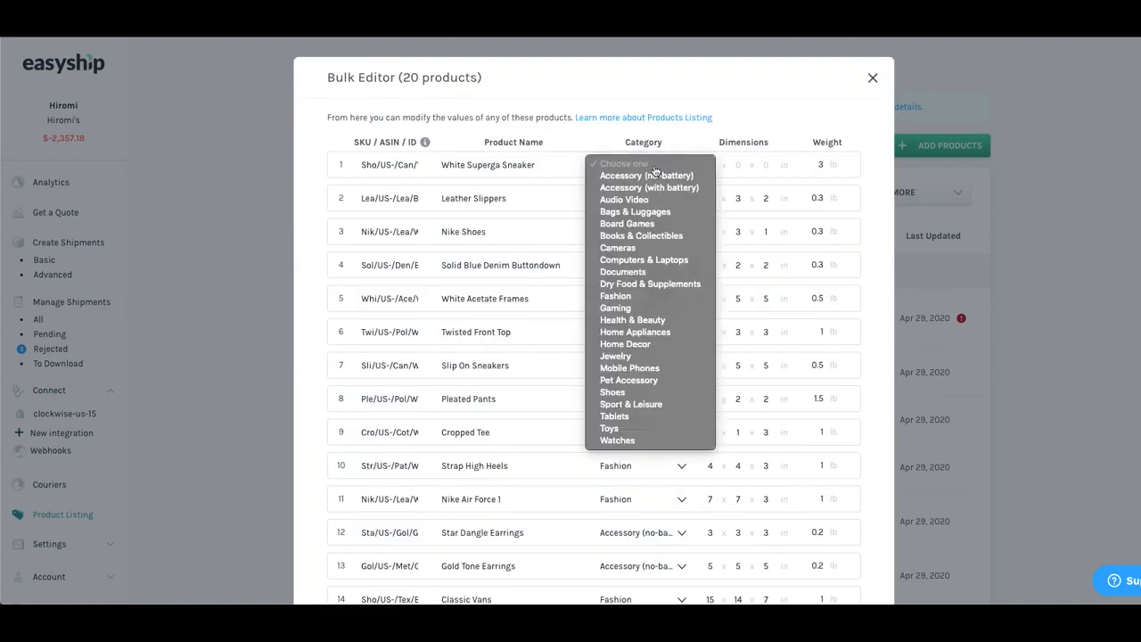
mouse_move(615, 295)
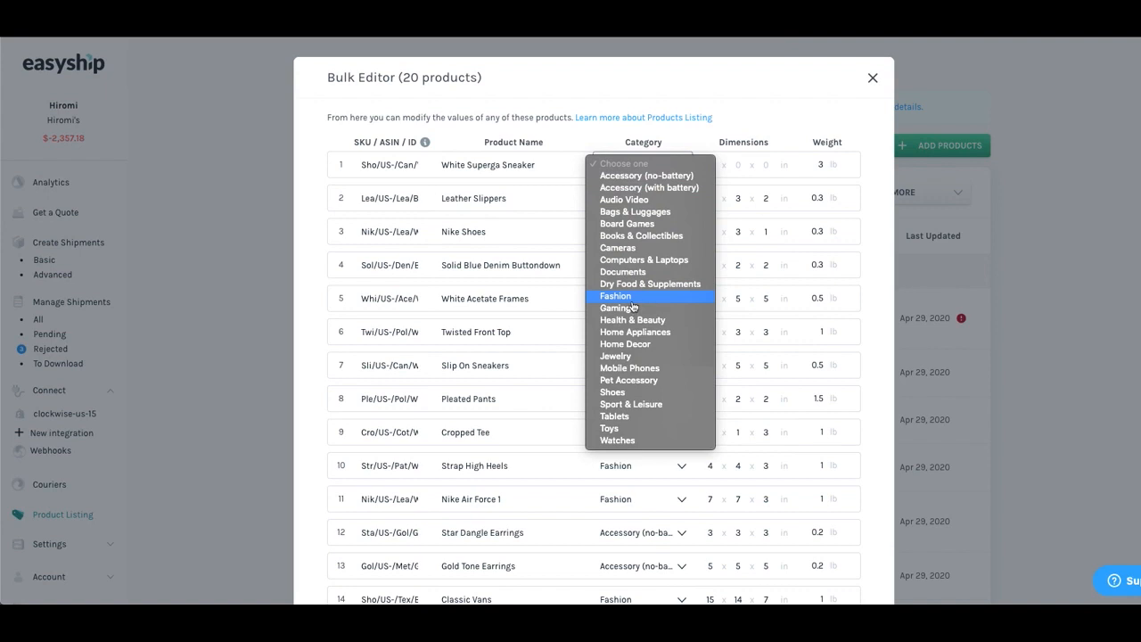
click(615, 295)
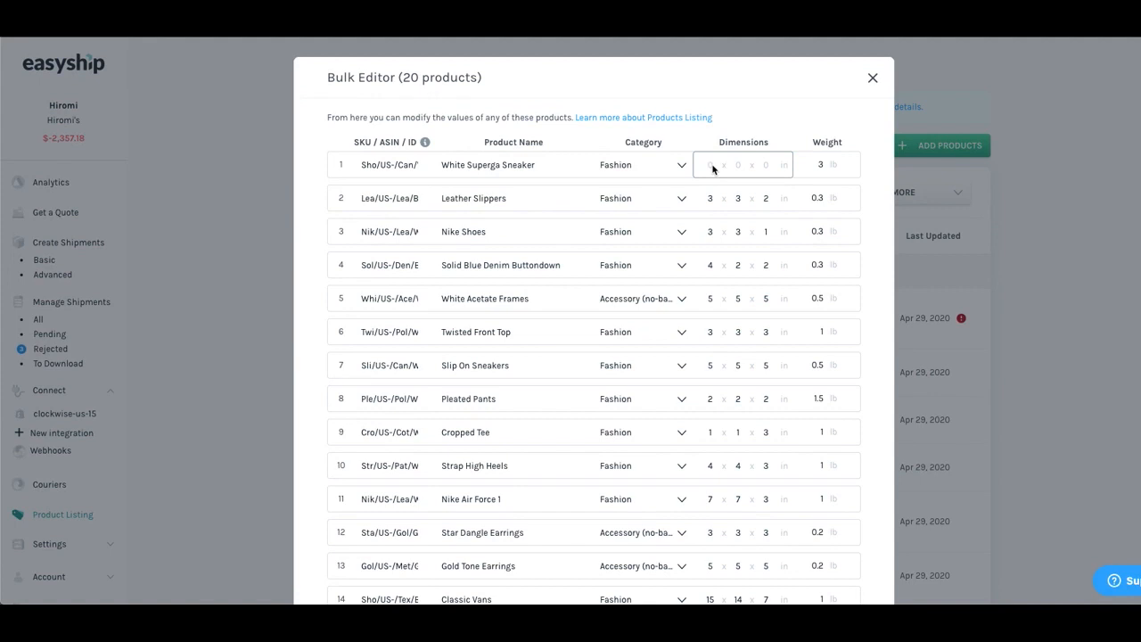
text(6)
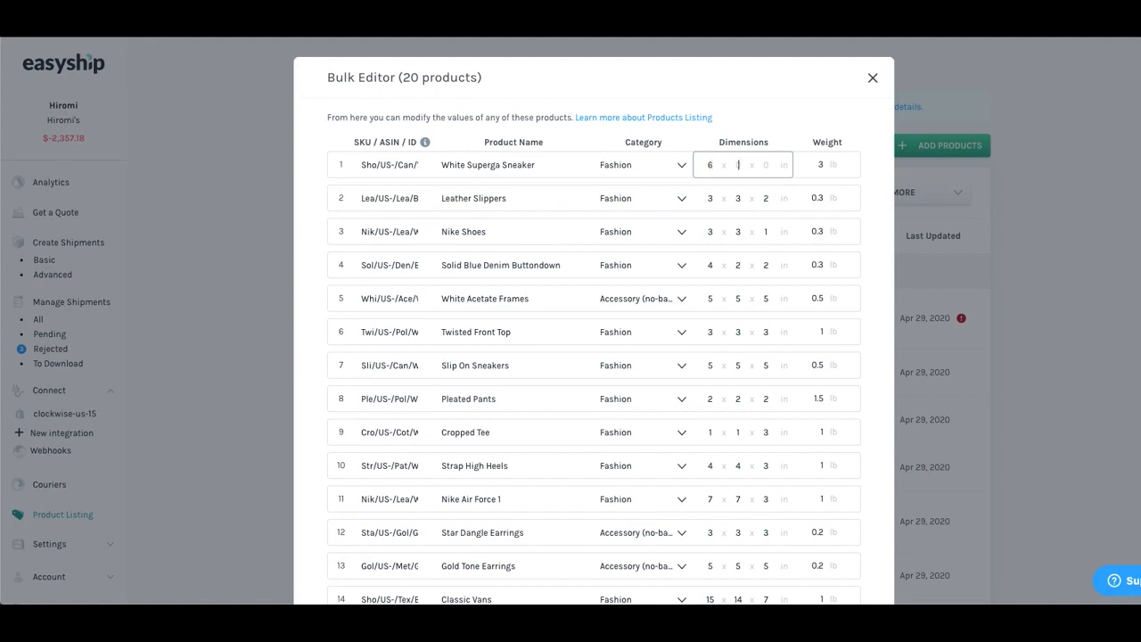
text(63)
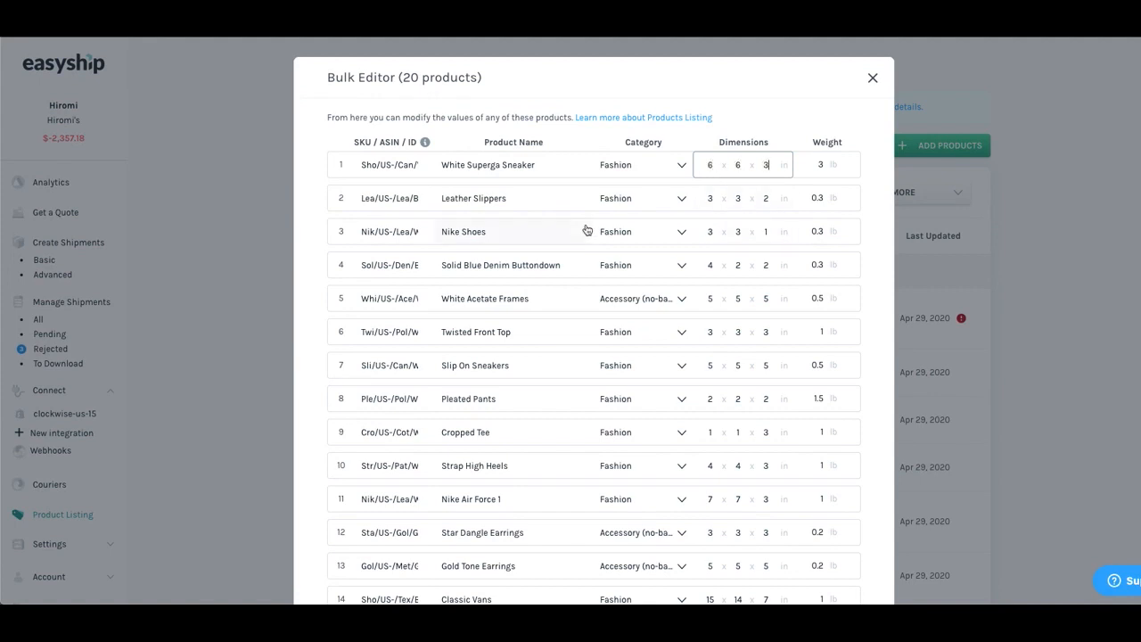
scroll(down, 3)
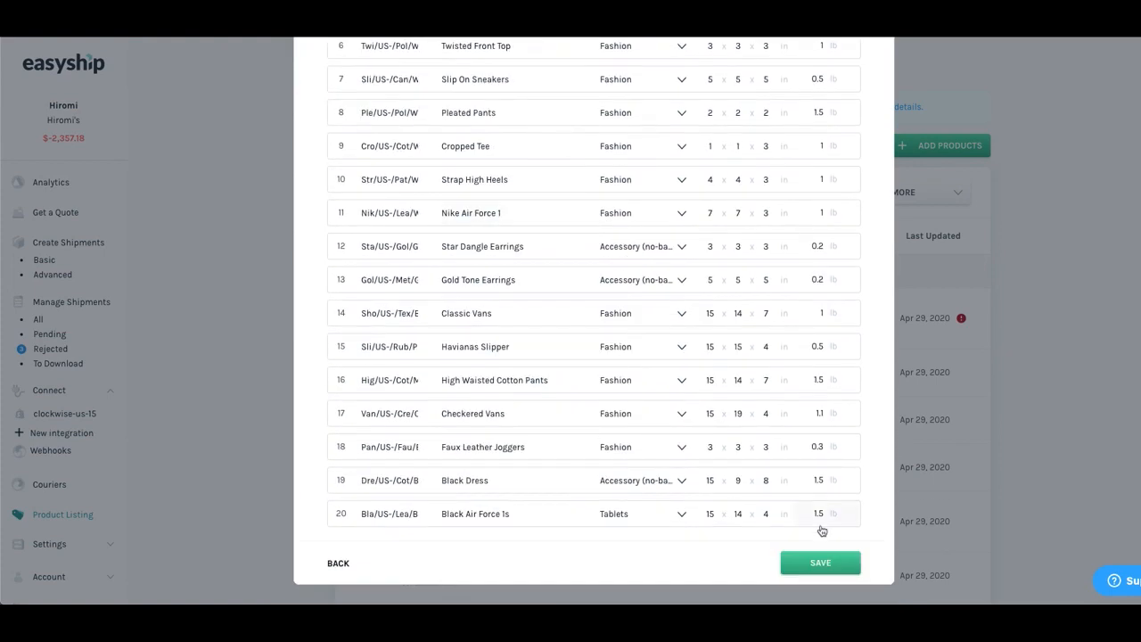
click(819, 562)
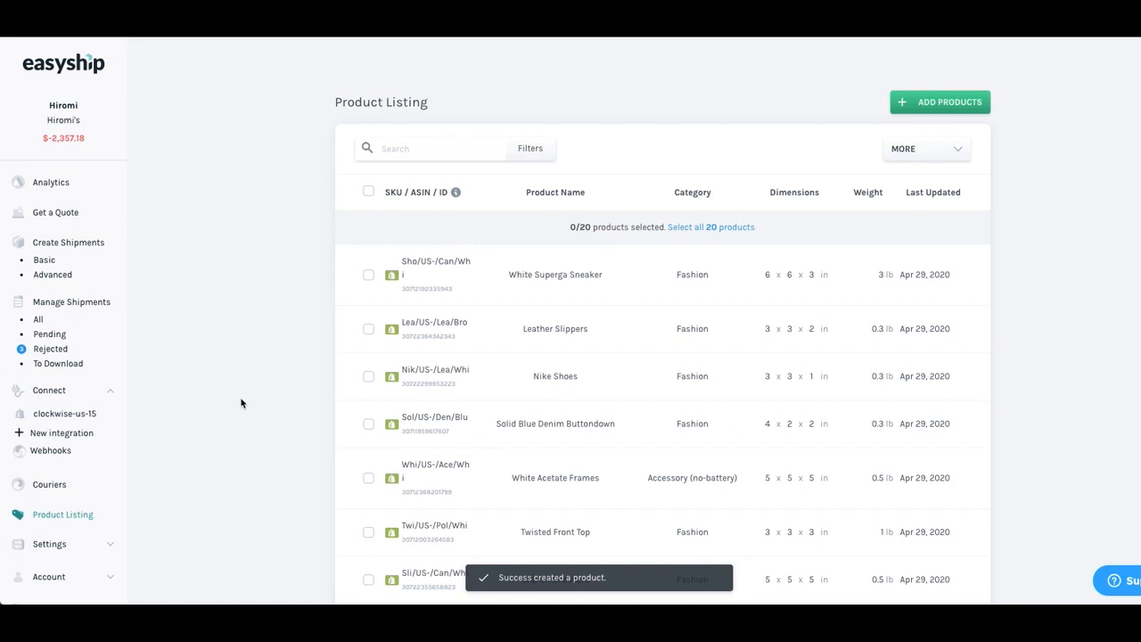
mouse_move(153, 464)
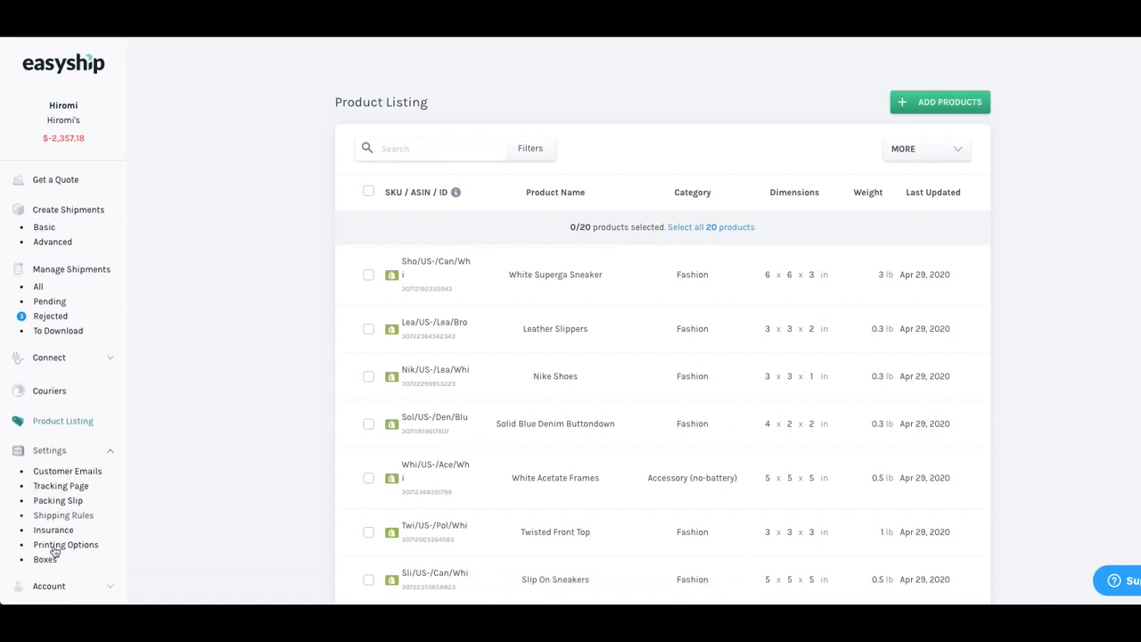
Step: Show the Boxes settings listing custom boxes plus USPS and FedEx flat rate boxes
click(46, 558)
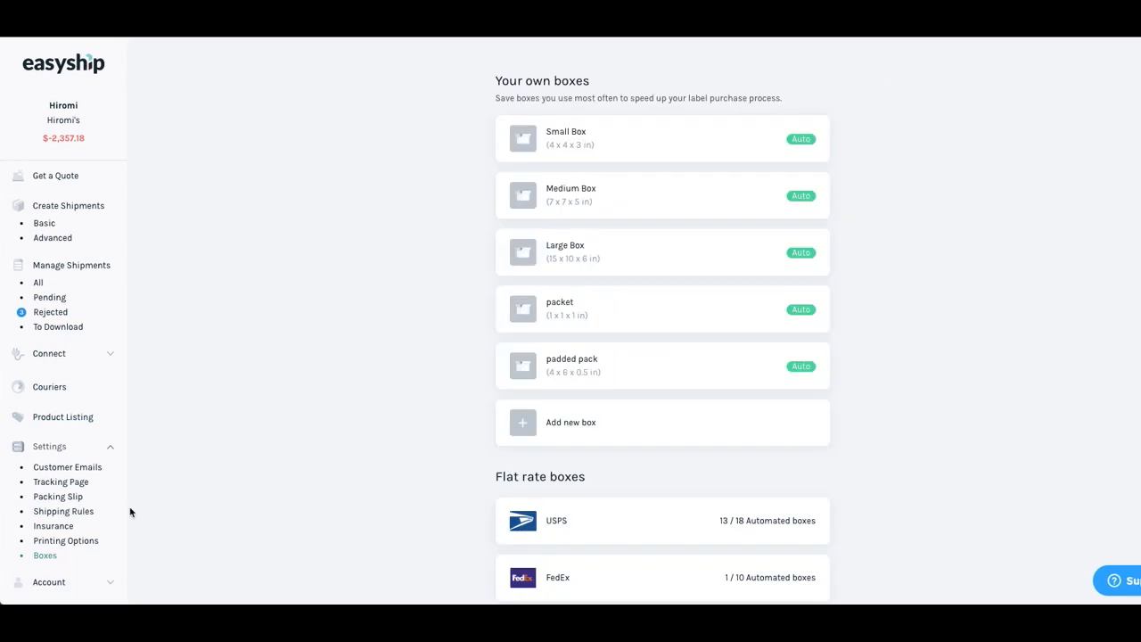
mouse_move(394, 332)
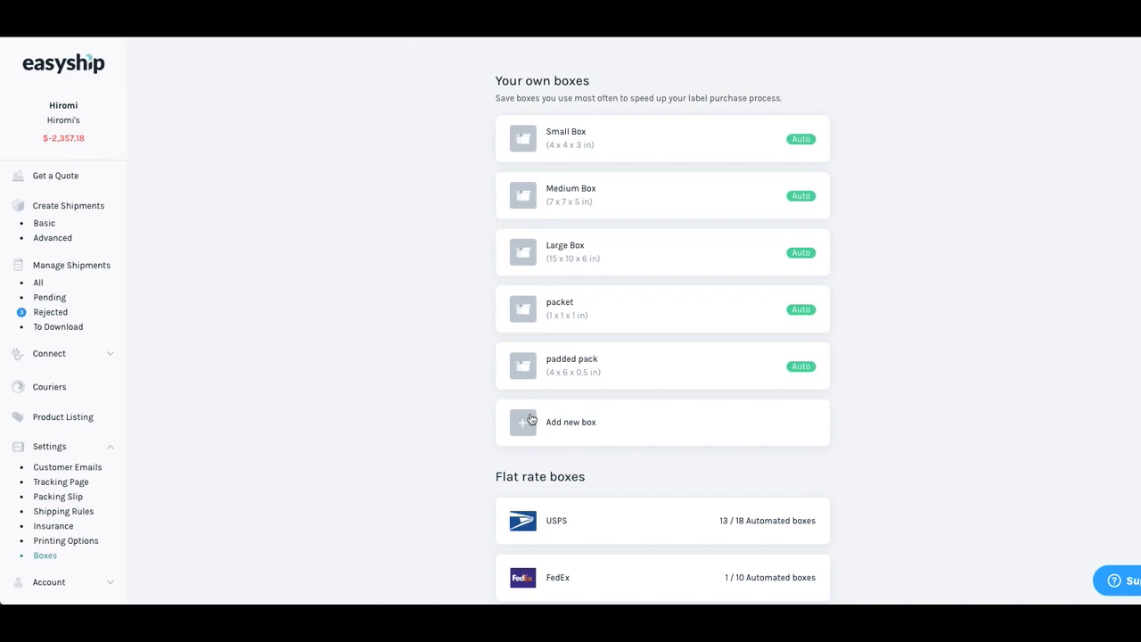
mouse_move(599, 432)
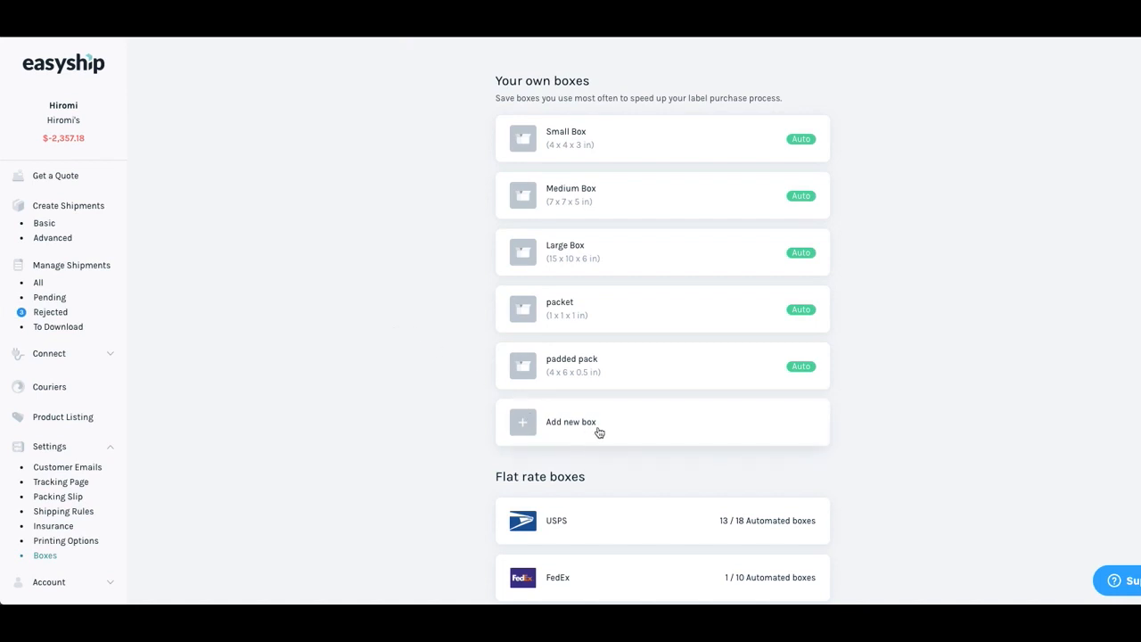
Step: Add a custom box named Medium Box, 5×5×10 in, 0.1 lb empty weight, and save it
click(571, 422)
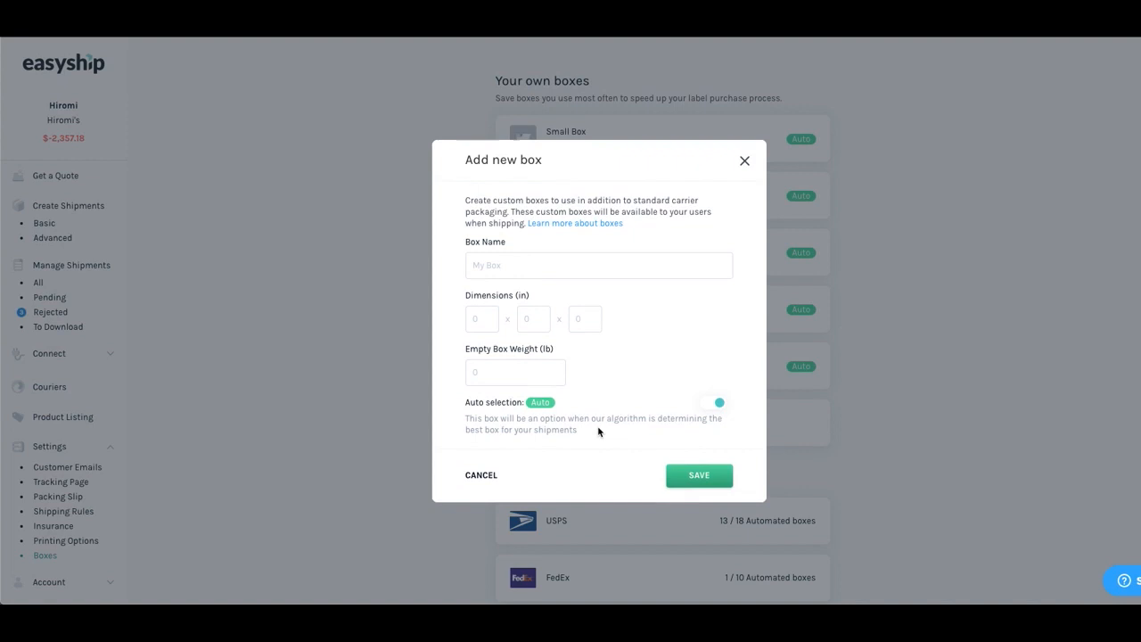
click(598, 265)
text(Medium Box)
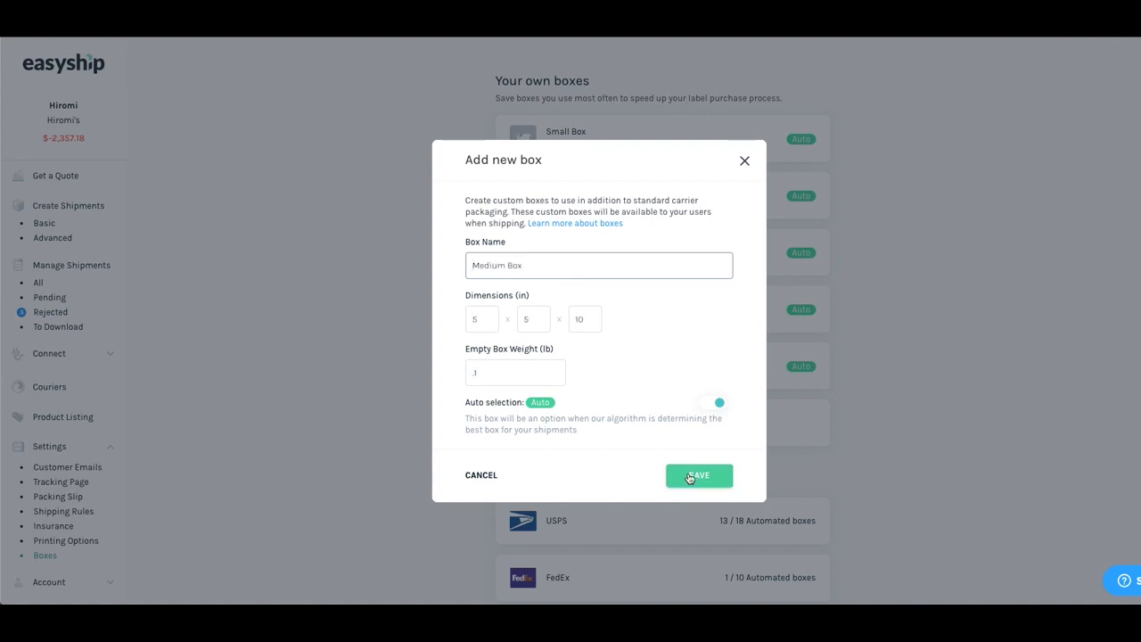
click(699, 475)
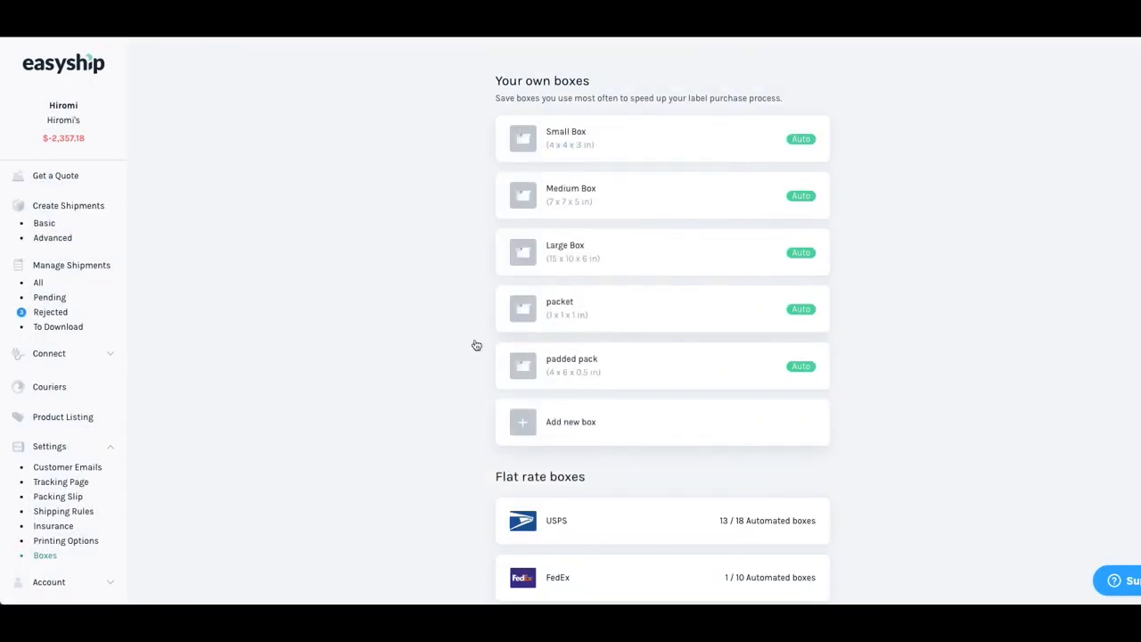
mouse_move(435, 331)
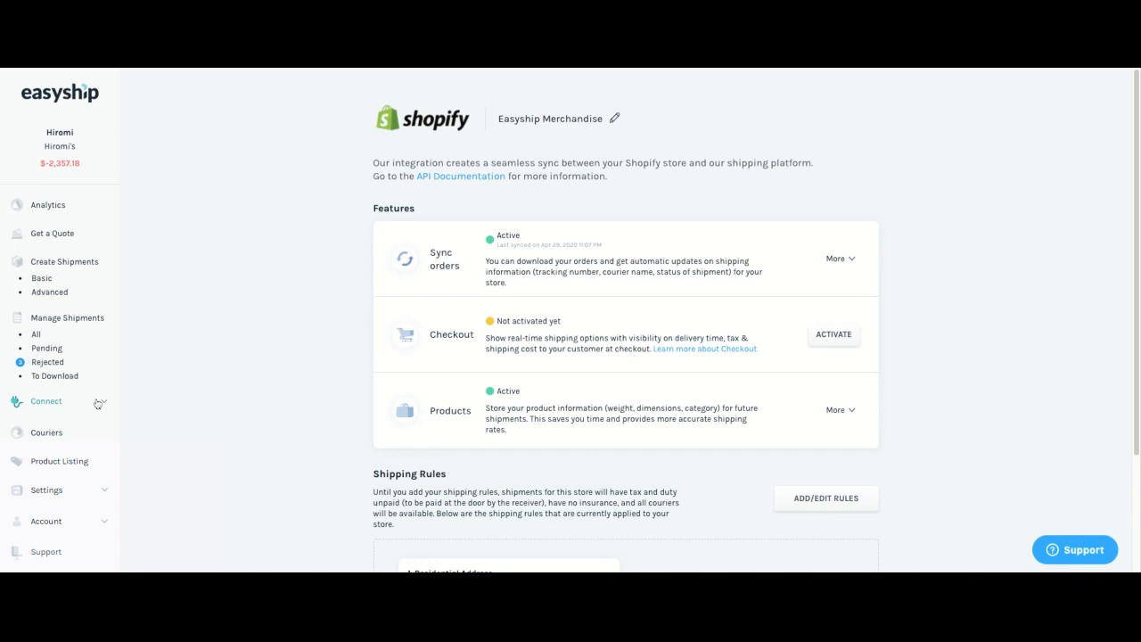
Step: Open the Easyship Merchandise Shopify integration from the connected stores list
click(45, 400)
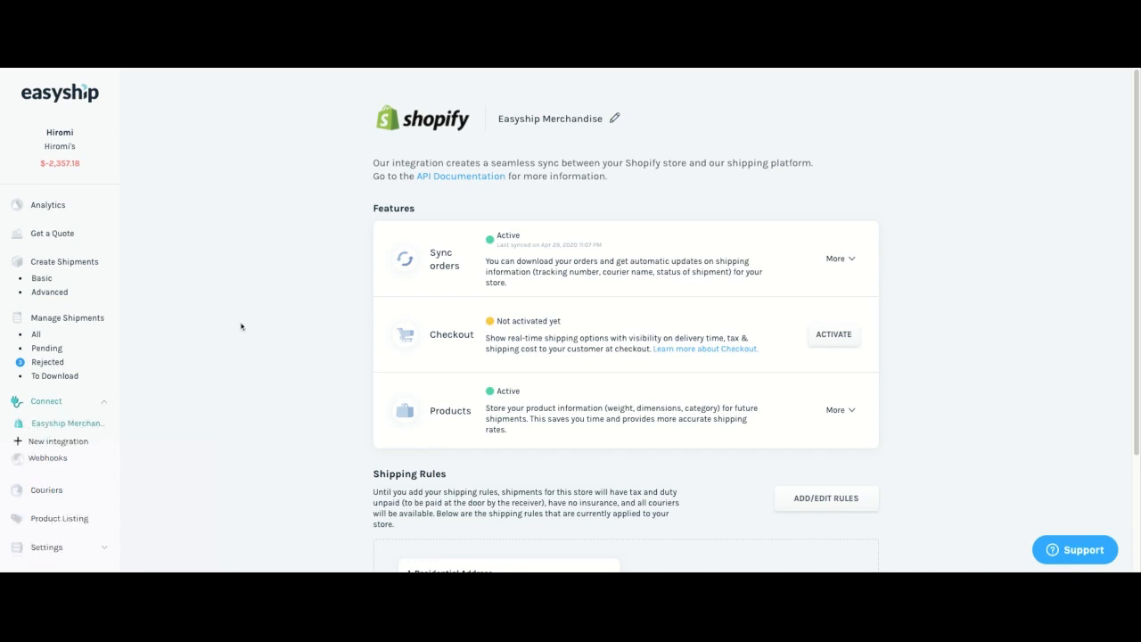
mouse_move(254, 323)
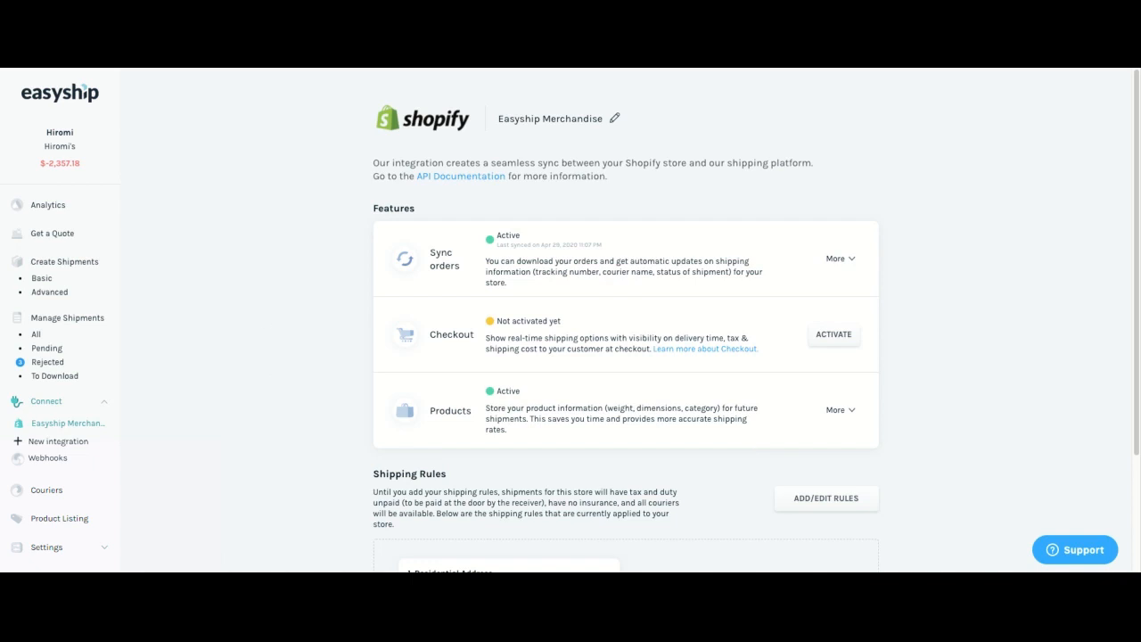
Step: Activate rates at checkout with the default 5×5×5 product dimensions
click(833, 334)
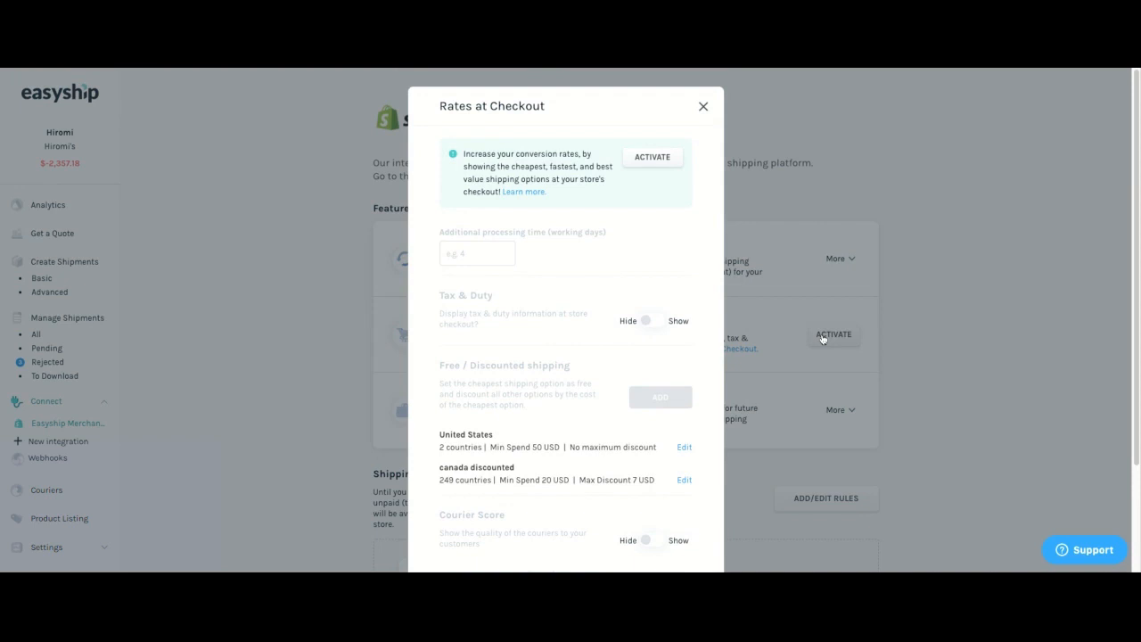
mouse_move(651, 157)
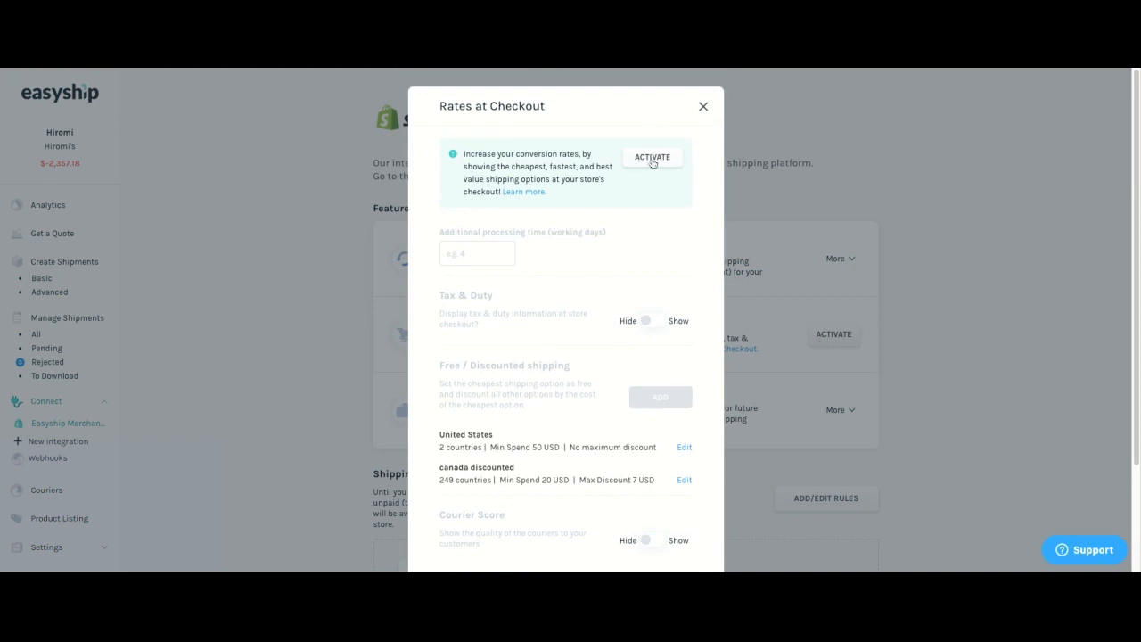
click(651, 156)
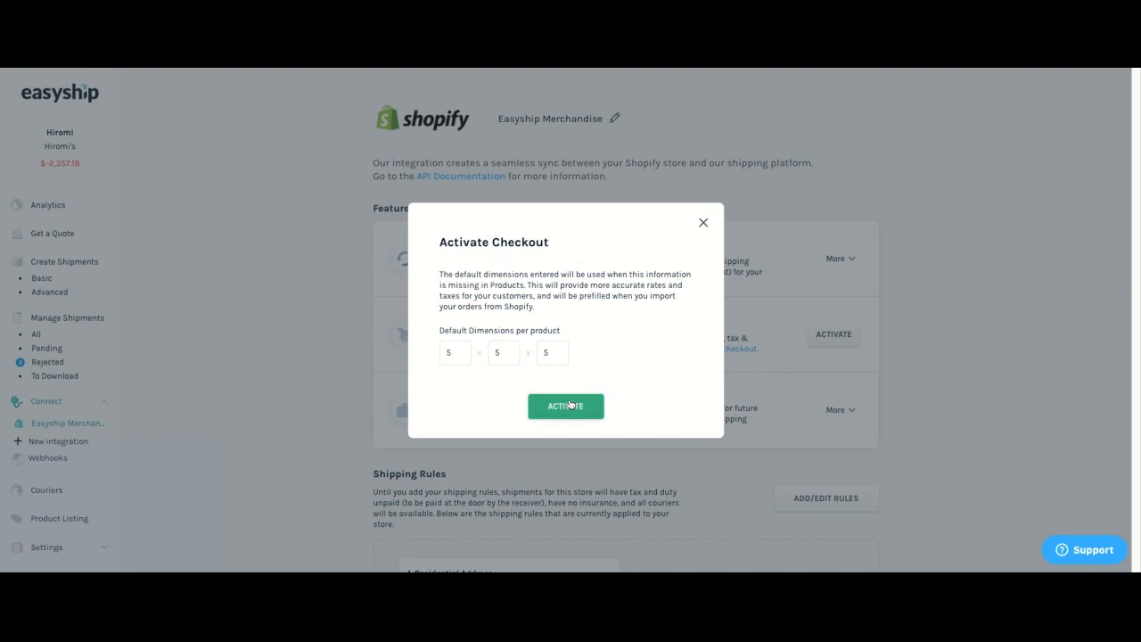
click(565, 406)
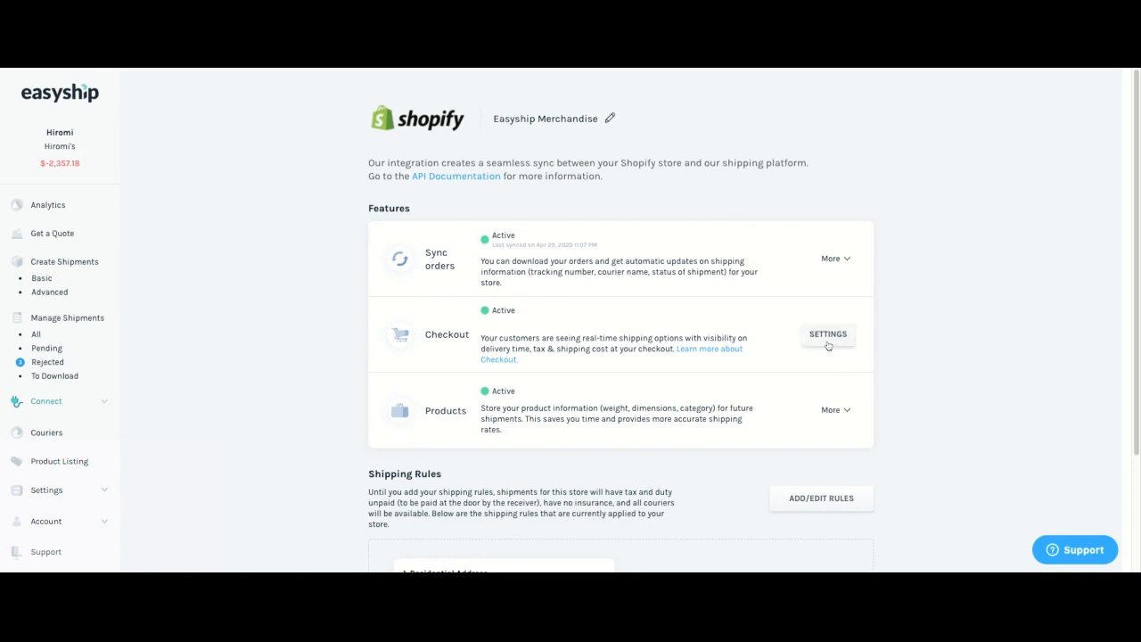
Step: Review the checkout rate settings toggles for tax and duty, courier score and pickup fees
click(828, 334)
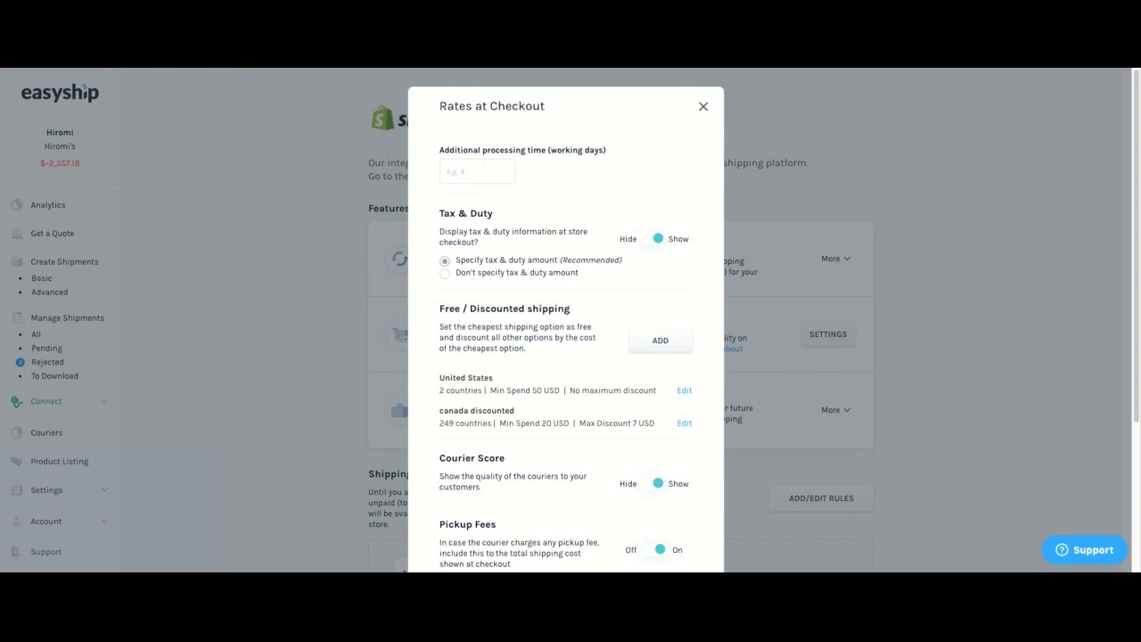
mouse_move(460, 399)
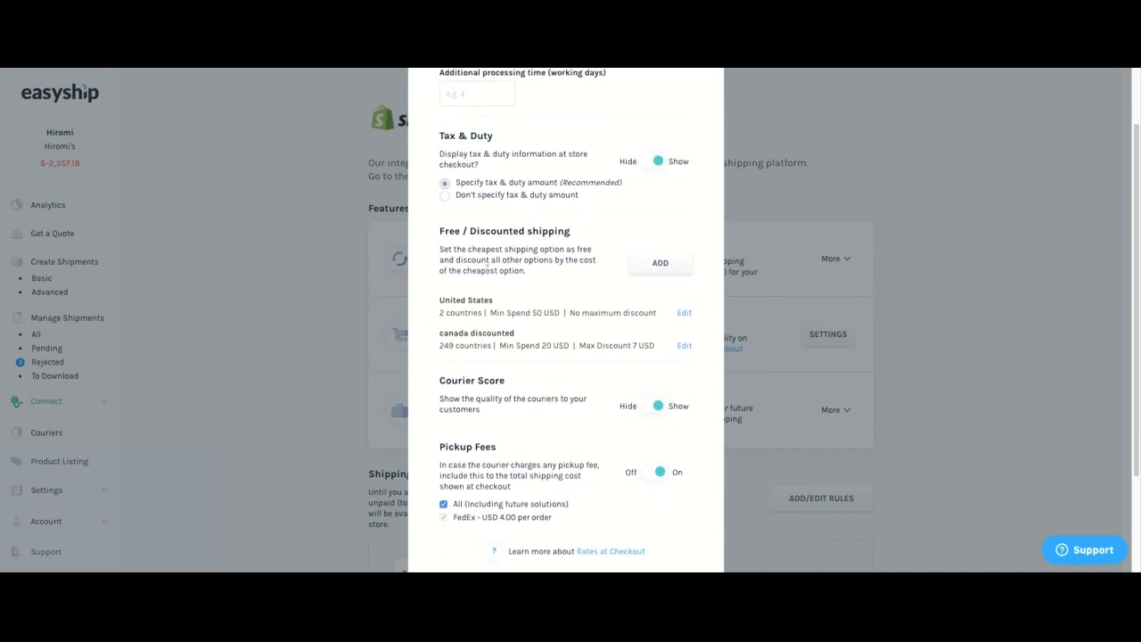
mouse_move(599, 346)
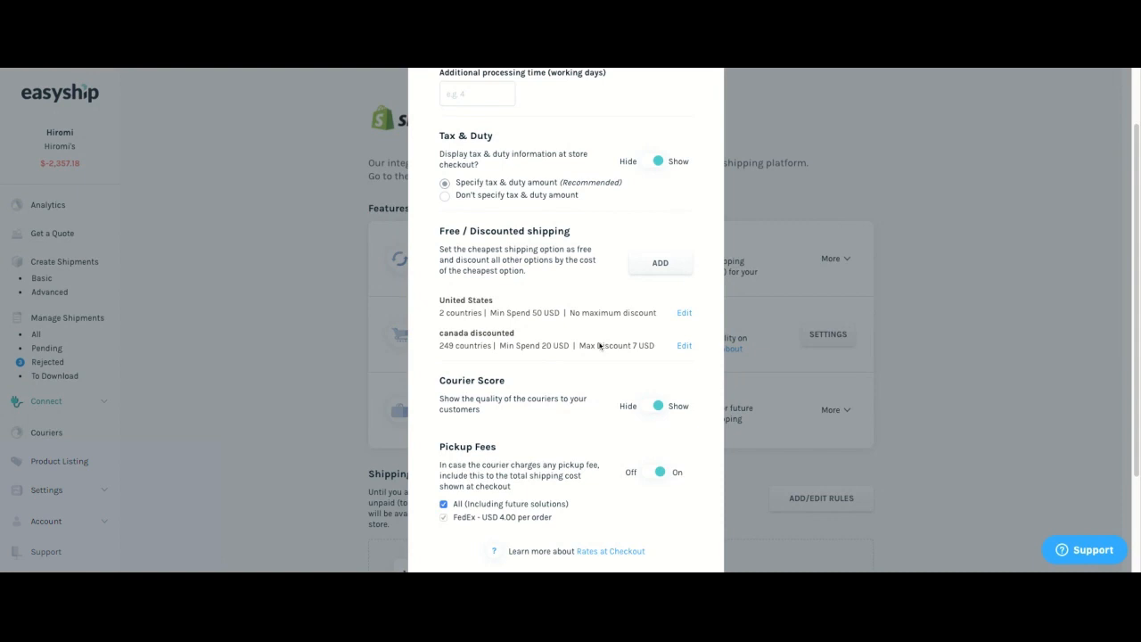
scroll(down, 3)
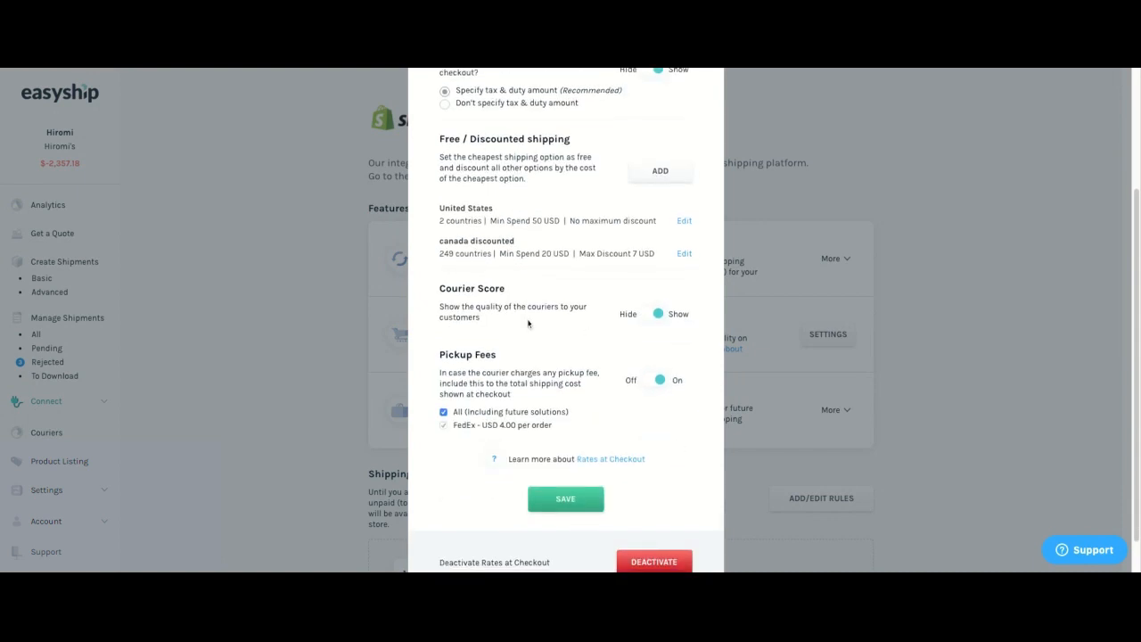
mouse_move(657, 339)
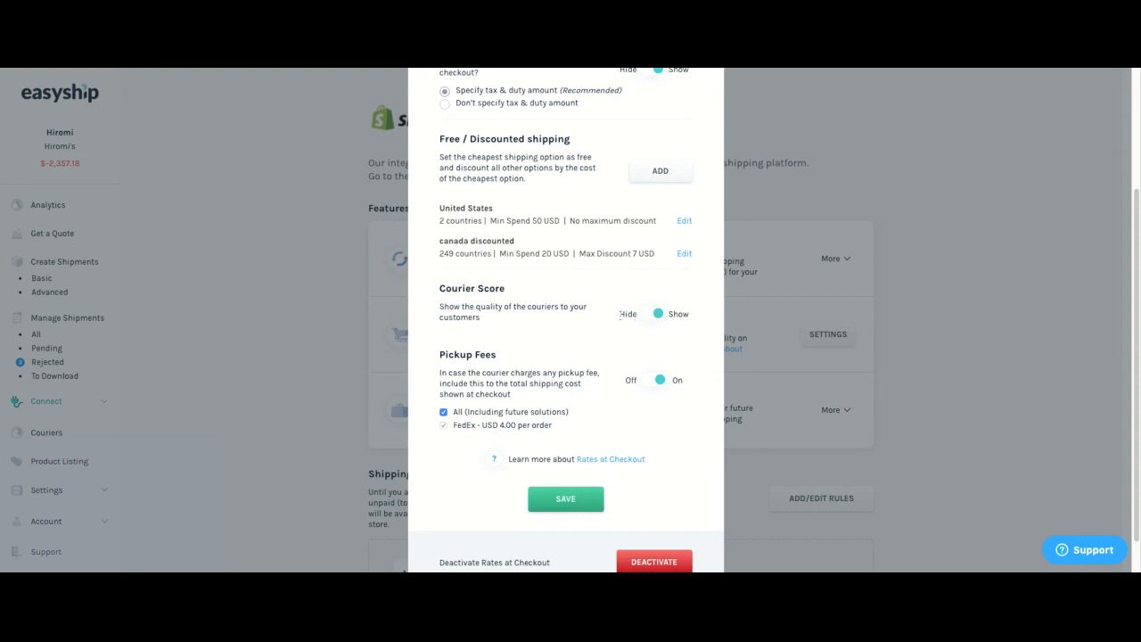
mouse_move(576, 428)
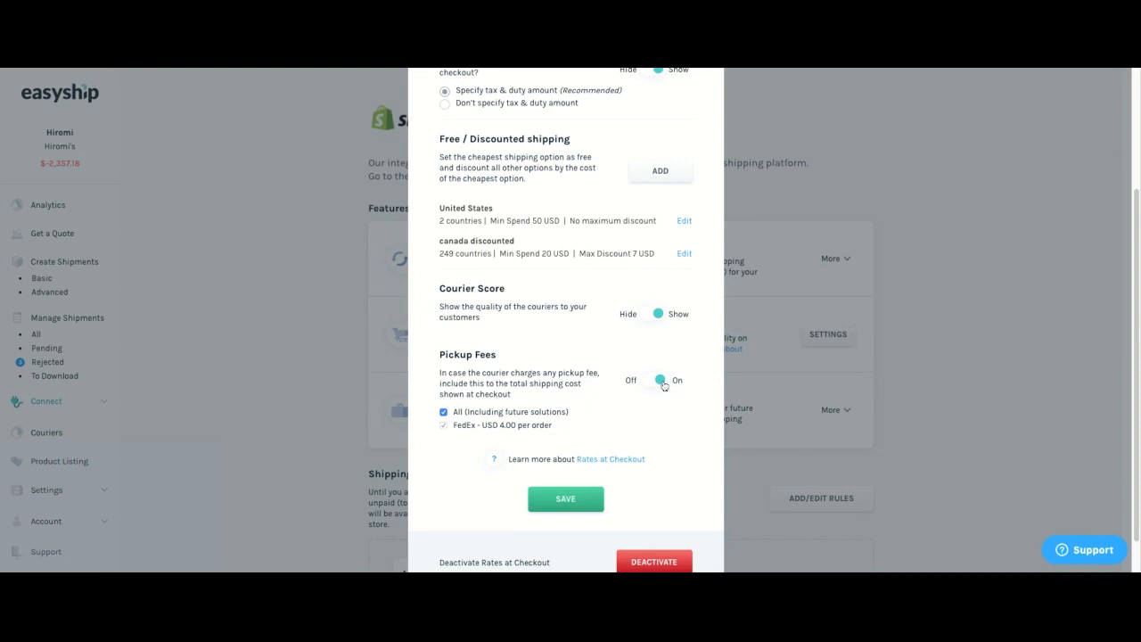
click(566, 498)
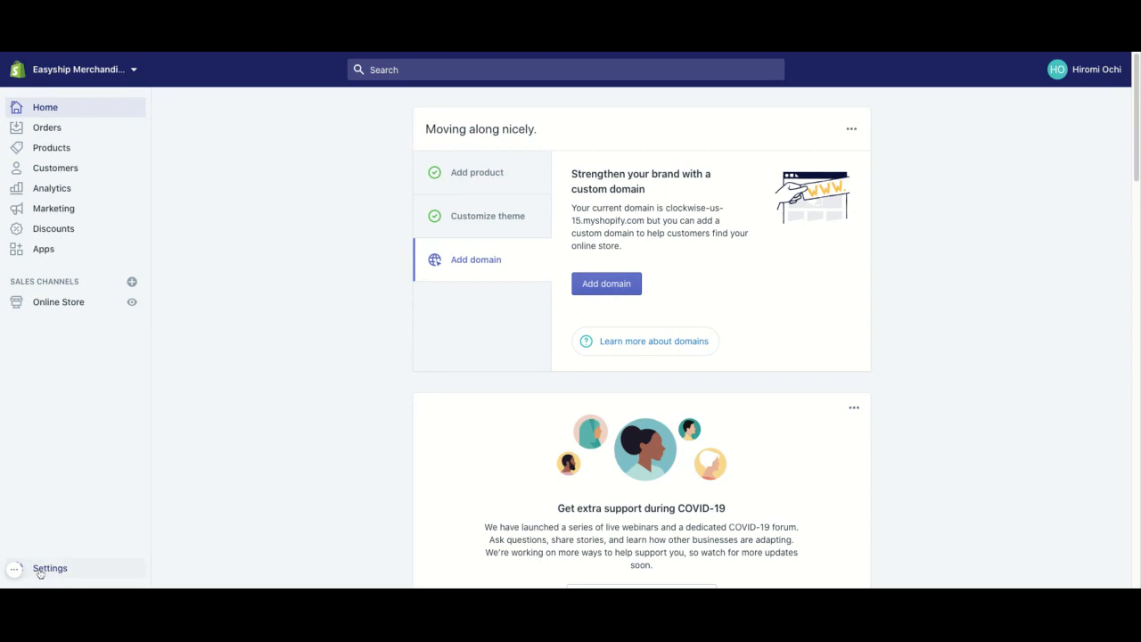
Step: Manage the General shipping rates profile from Shopify's Shipping settings
click(50, 567)
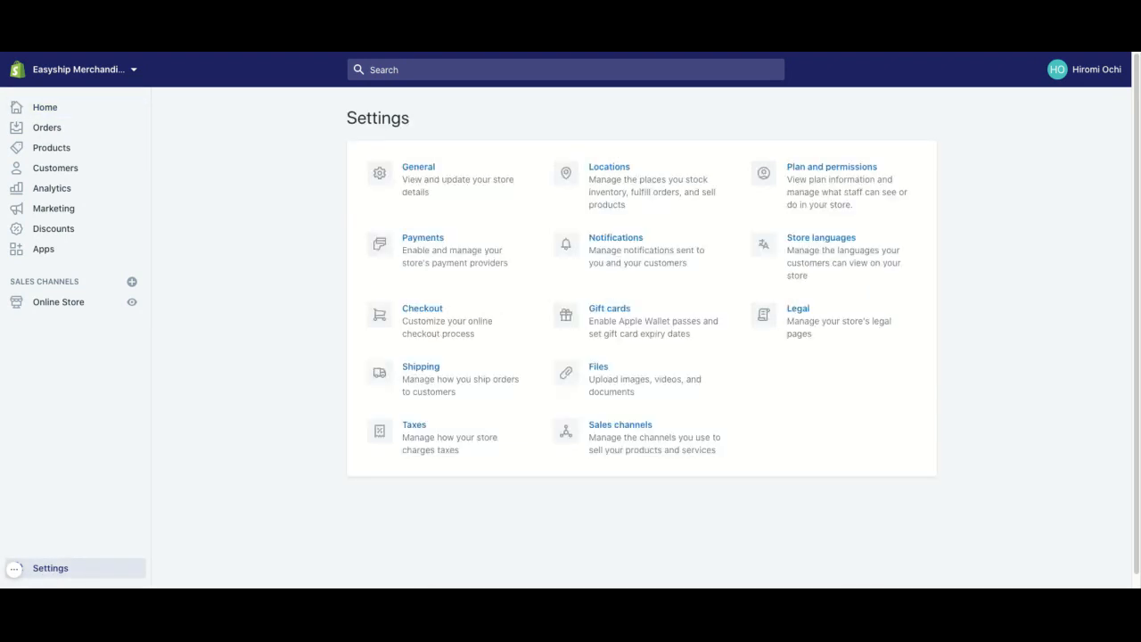
click(421, 366)
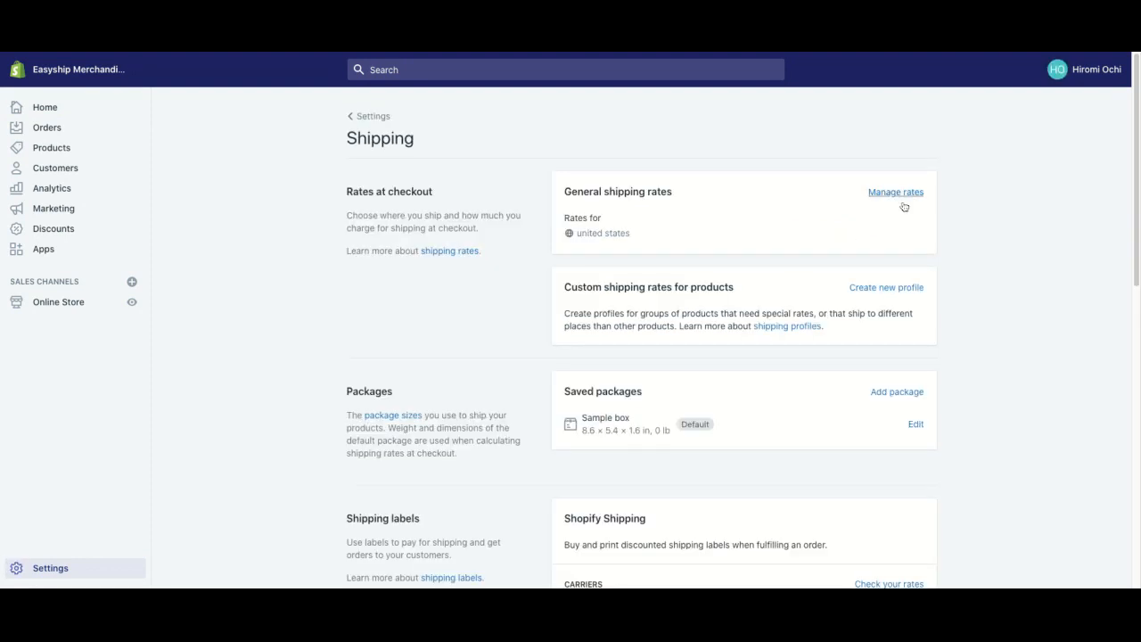
mouse_move(906, 199)
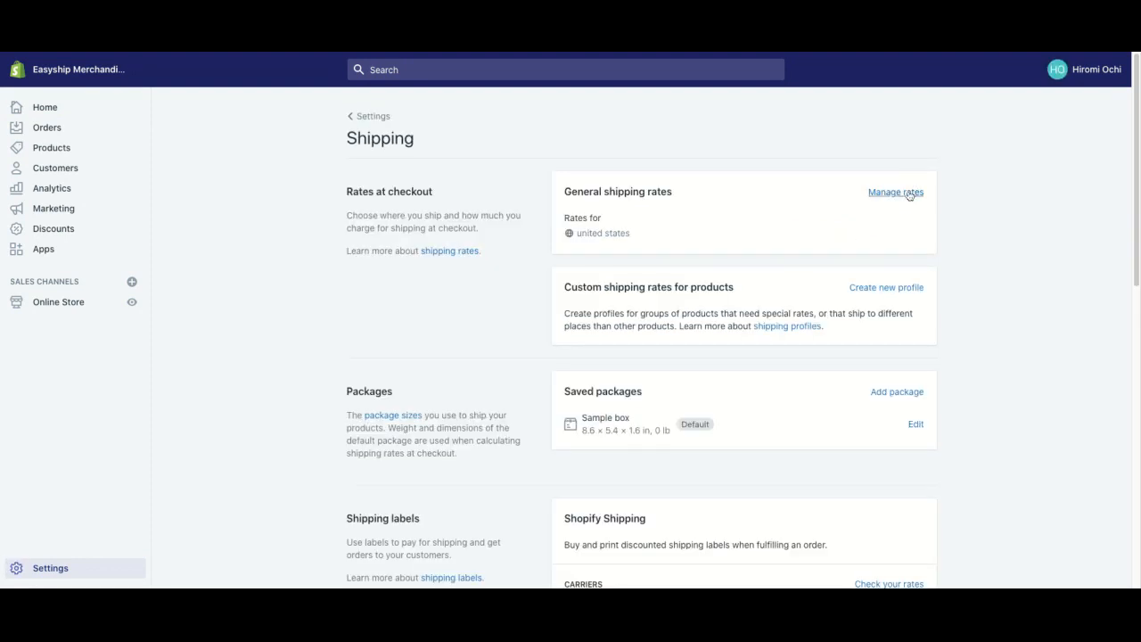
click(895, 191)
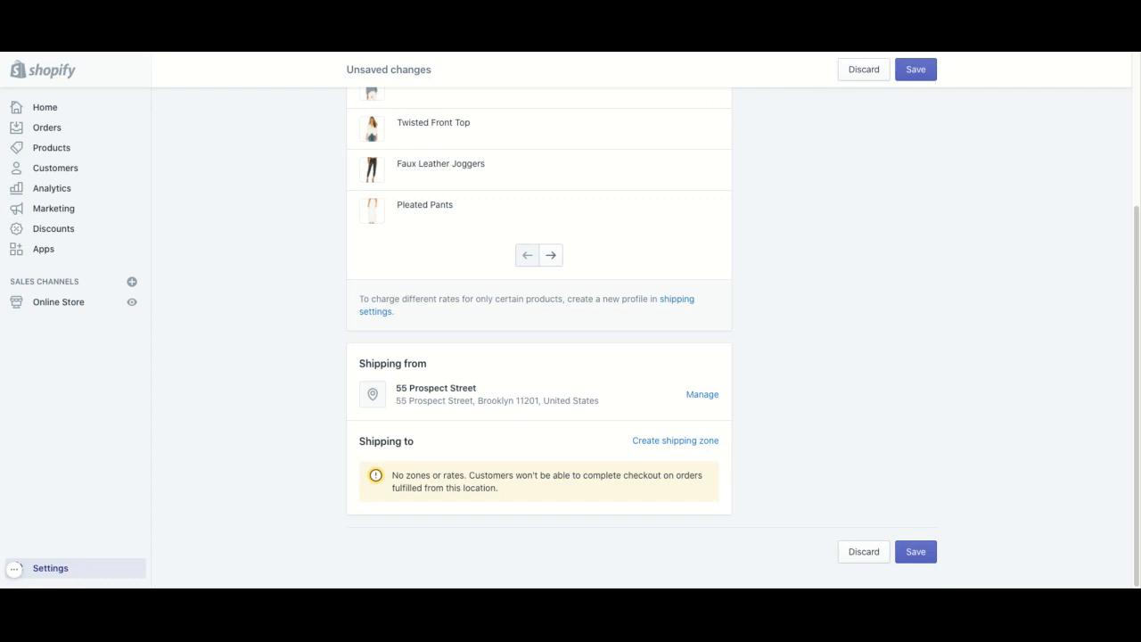
mouse_move(205, 469)
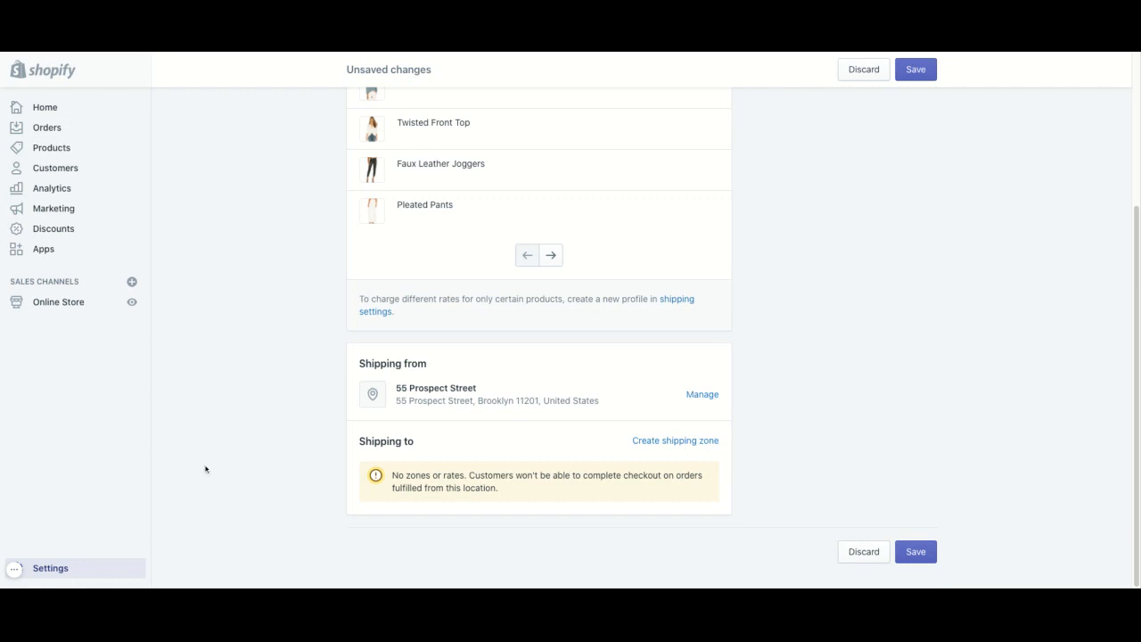
Step: Create a new shipping zone named Rest of the World
click(675, 440)
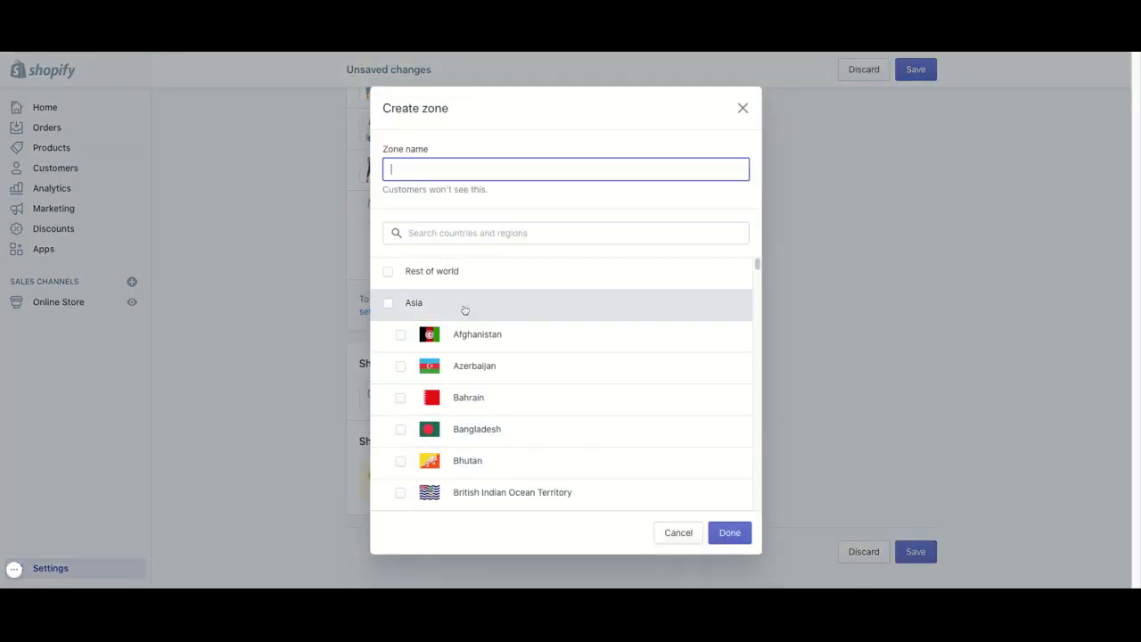
click(388, 271)
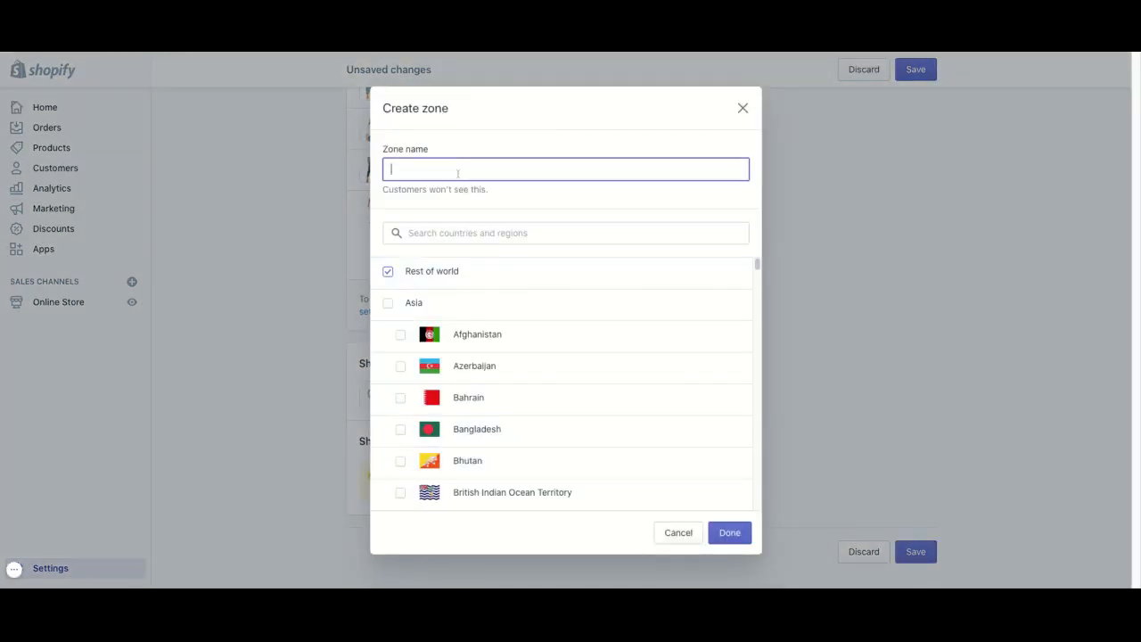
text(Rest of the World)
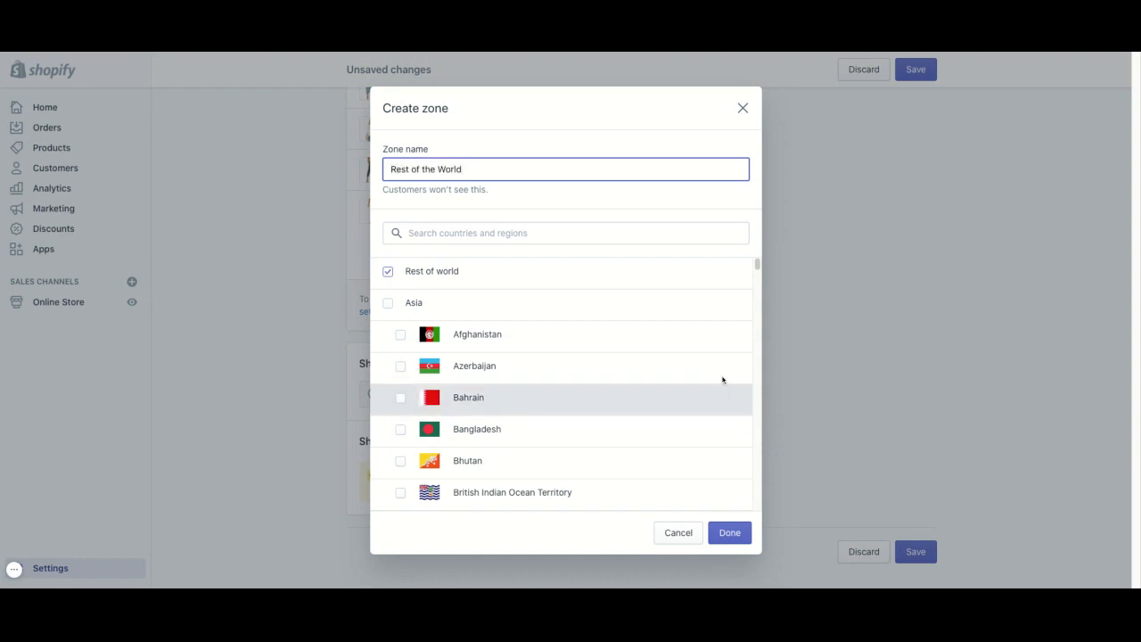
click(728, 532)
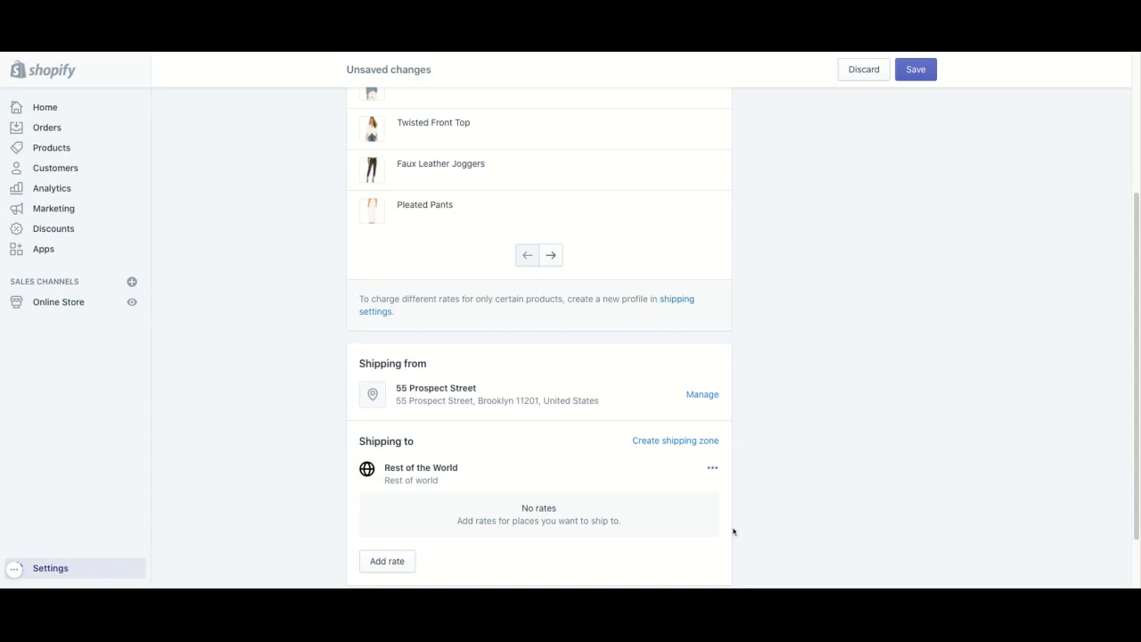
Step: Add Easyship app-calculated rates for all eight courier services, including DHL Express Worldwide, Global Post Standard and USPS Priority Mail
click(387, 561)
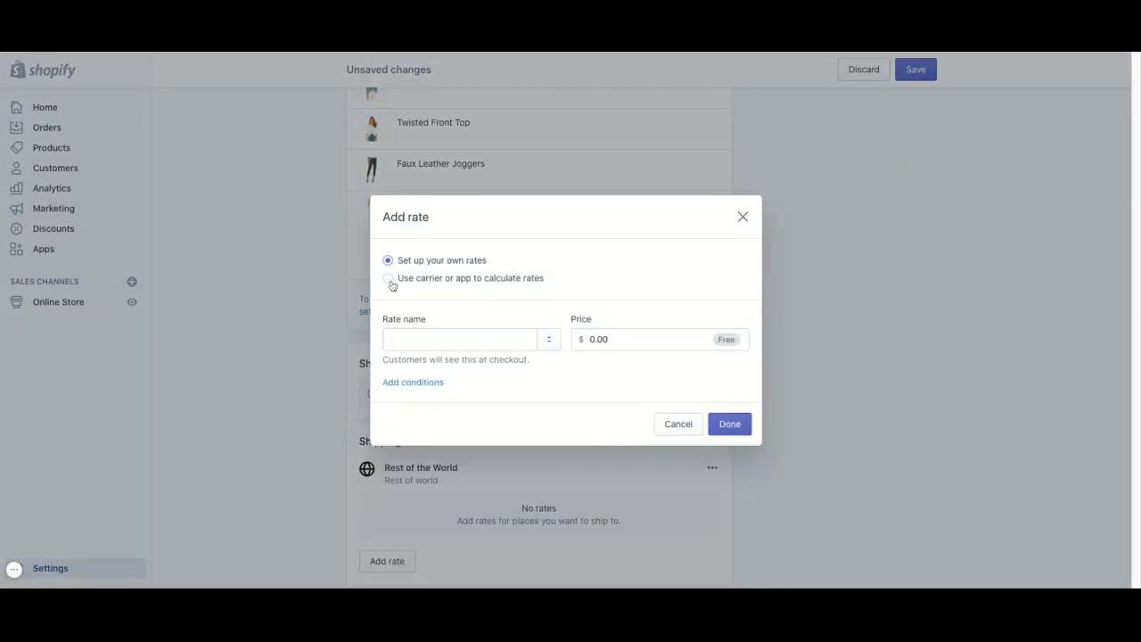
click(388, 277)
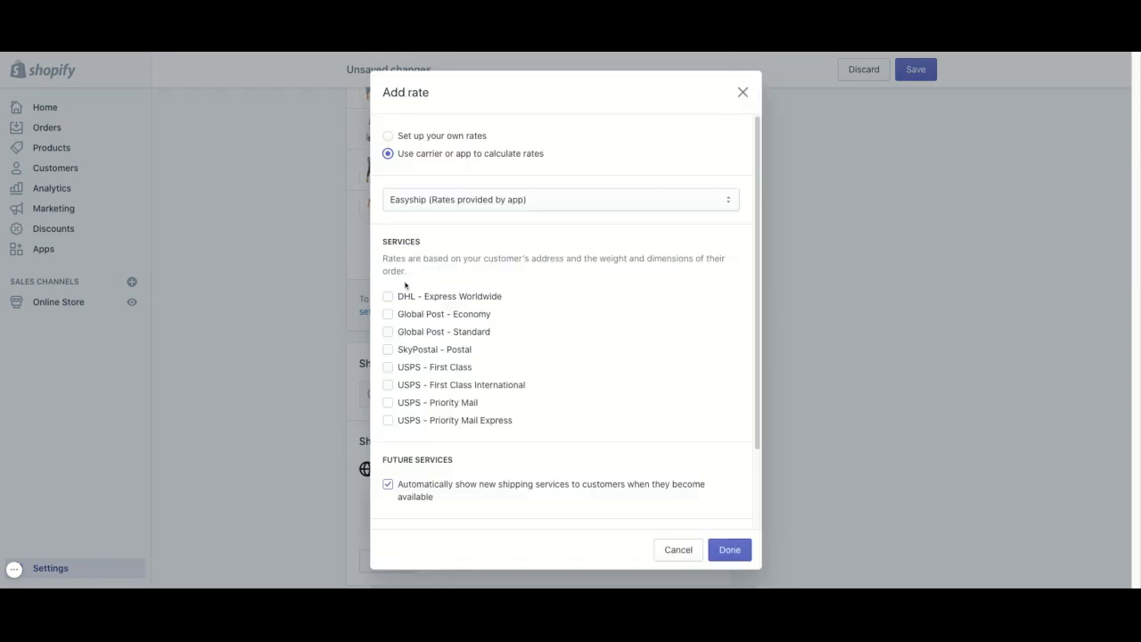
click(559, 198)
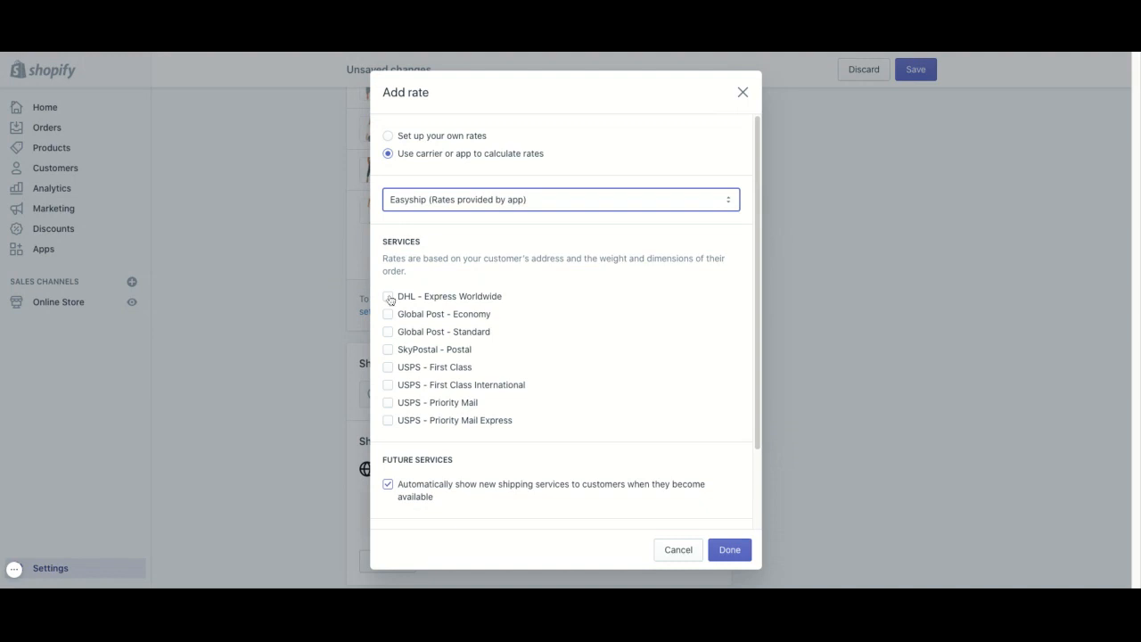
click(388, 314)
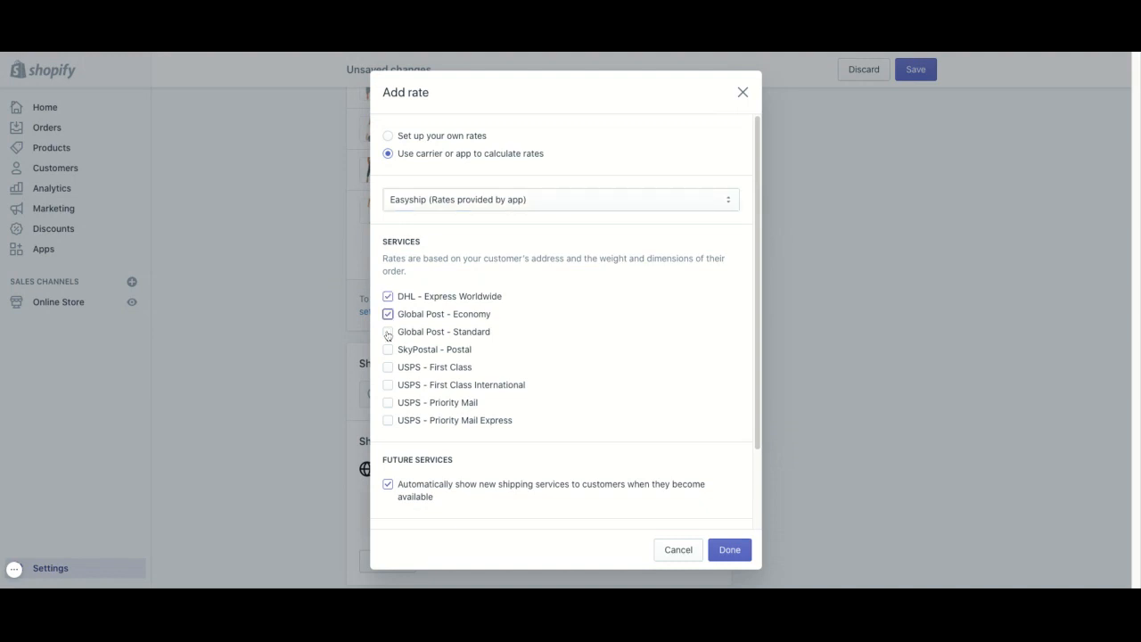
click(387, 349)
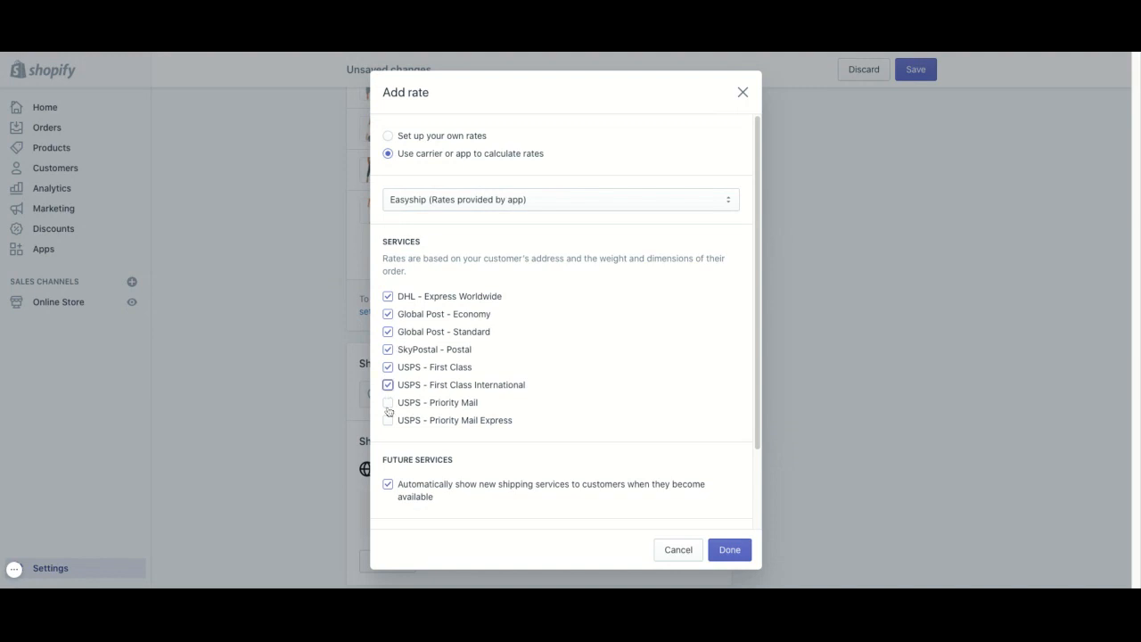
click(388, 402)
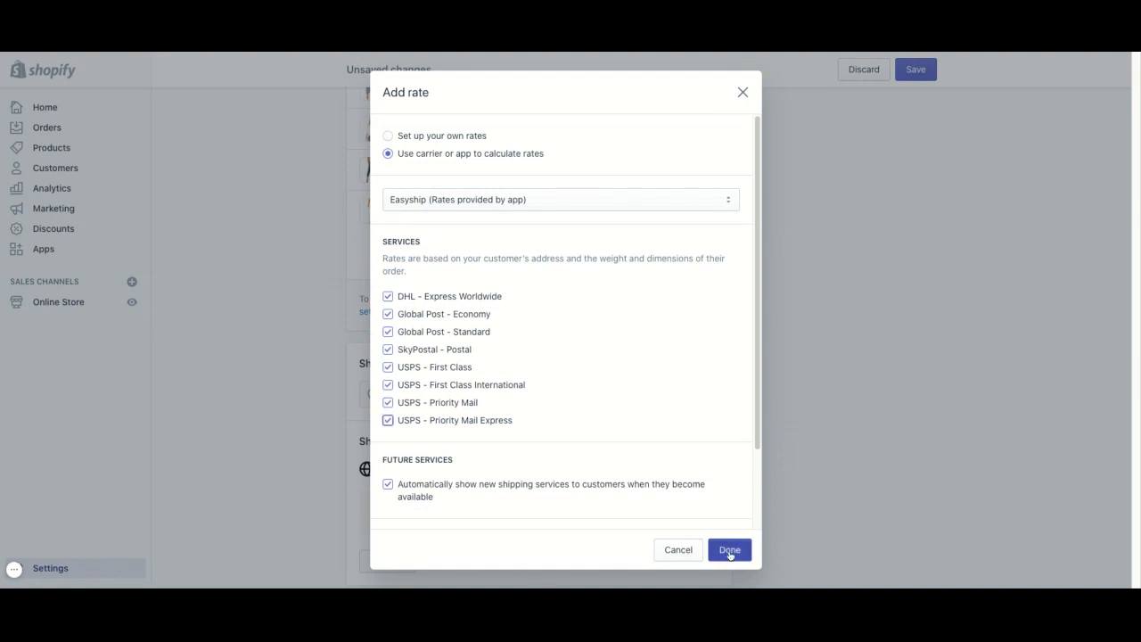
click(729, 549)
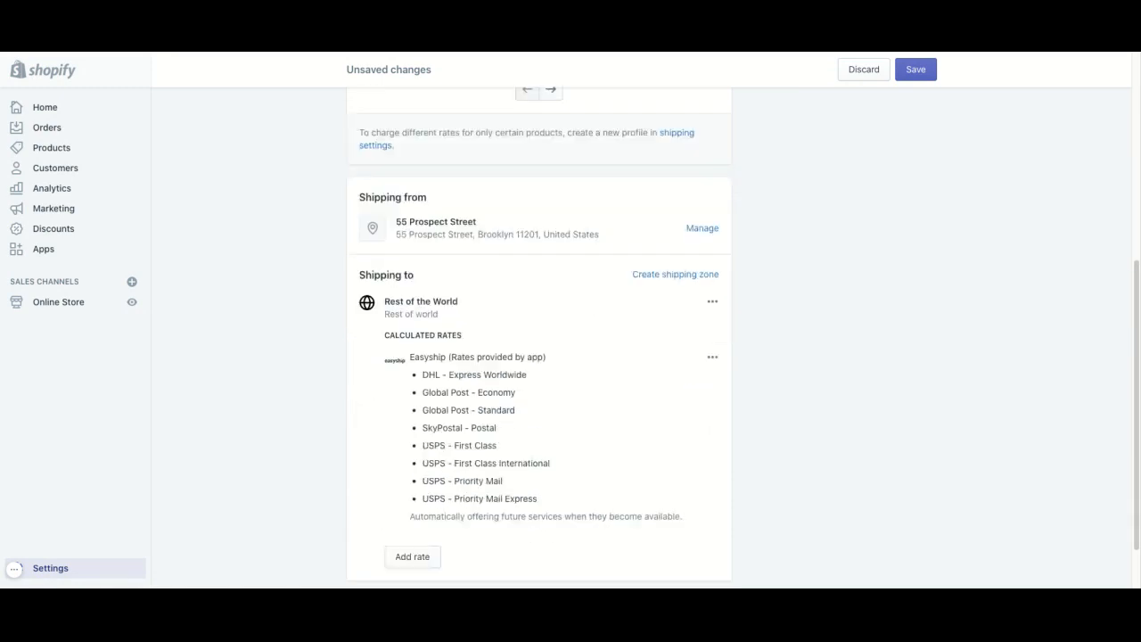
scroll(down, 3)
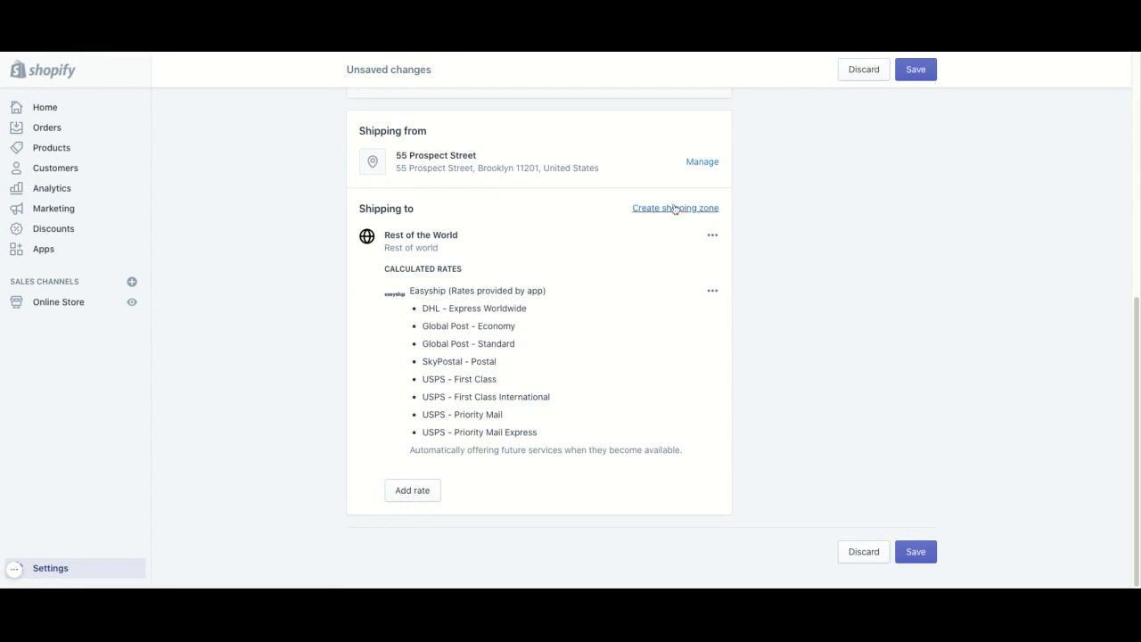
Step: Create a United States shipping zone covering all states
click(674, 207)
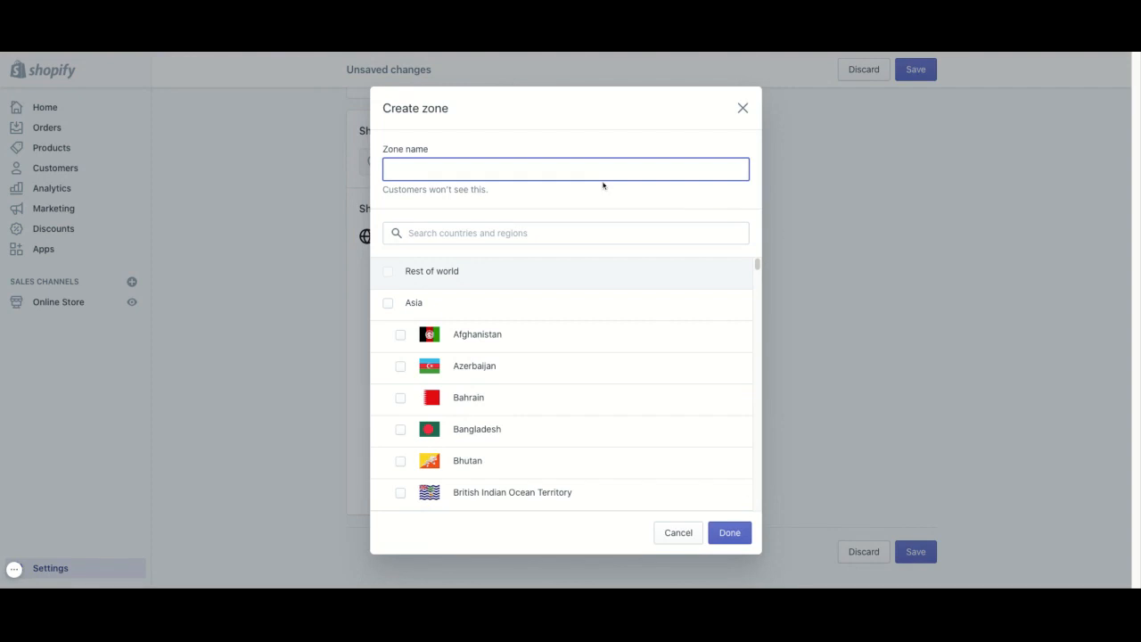
text(United Stat)
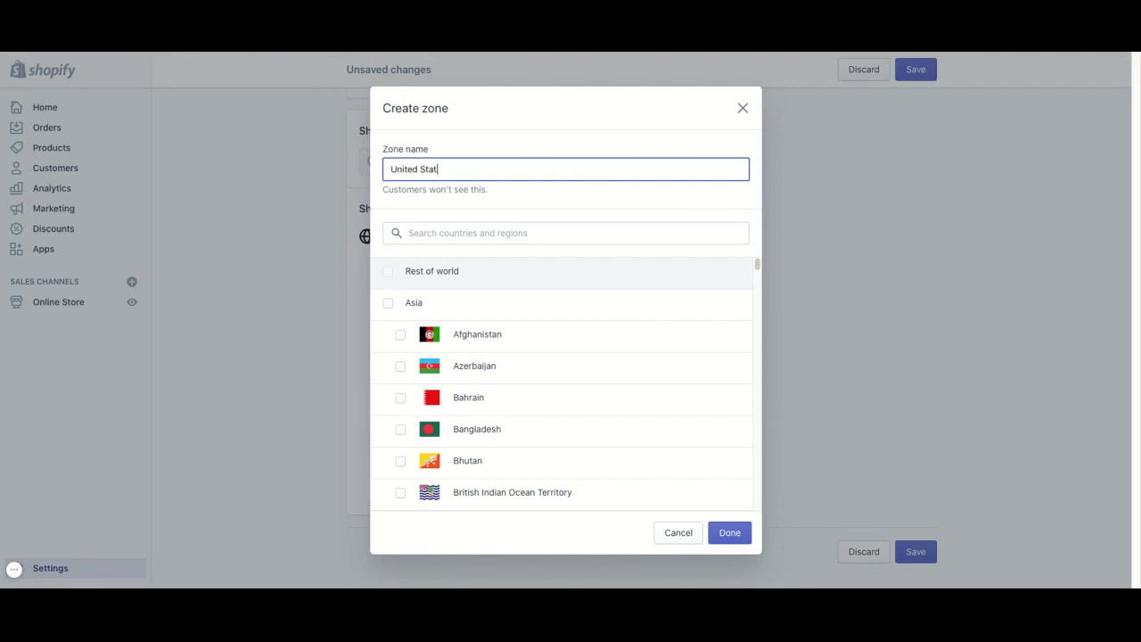
text(united states)
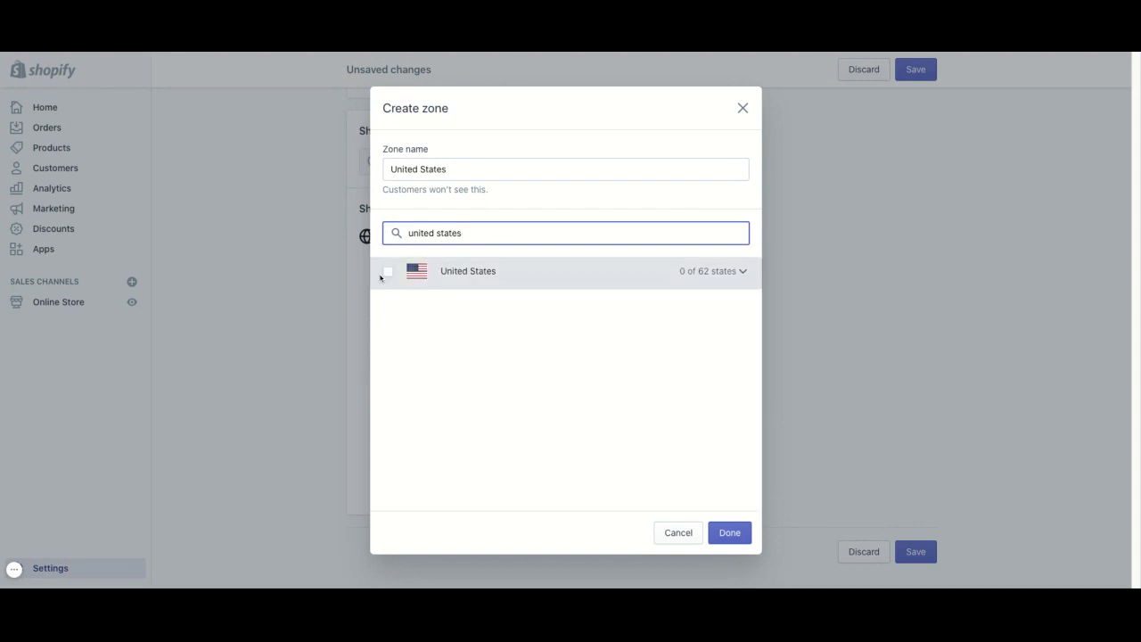
click(388, 271)
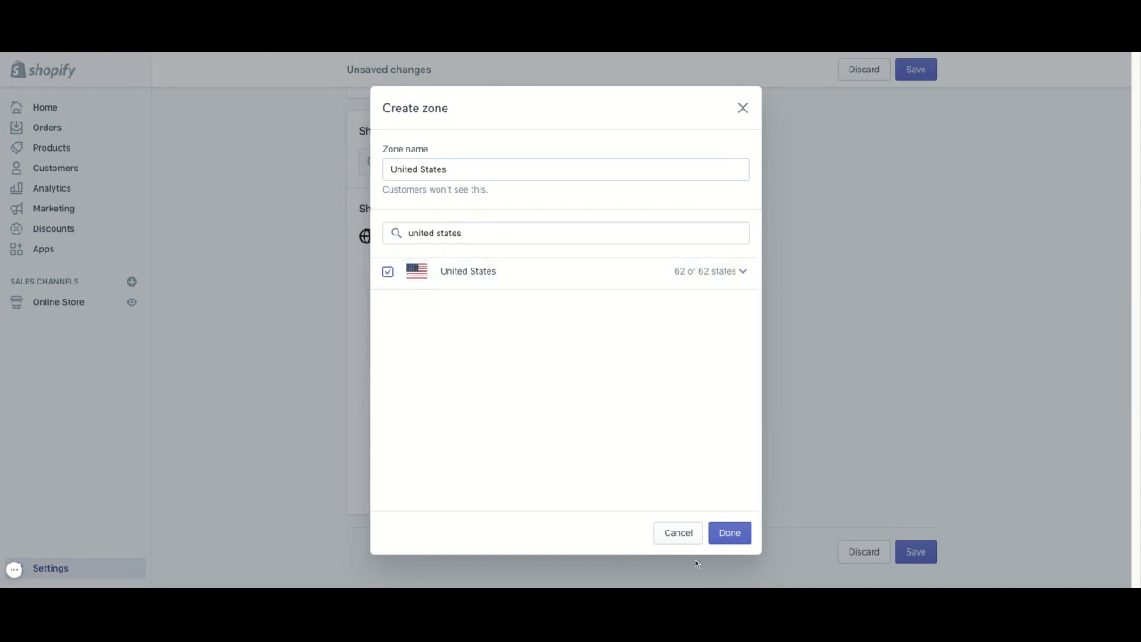
click(728, 532)
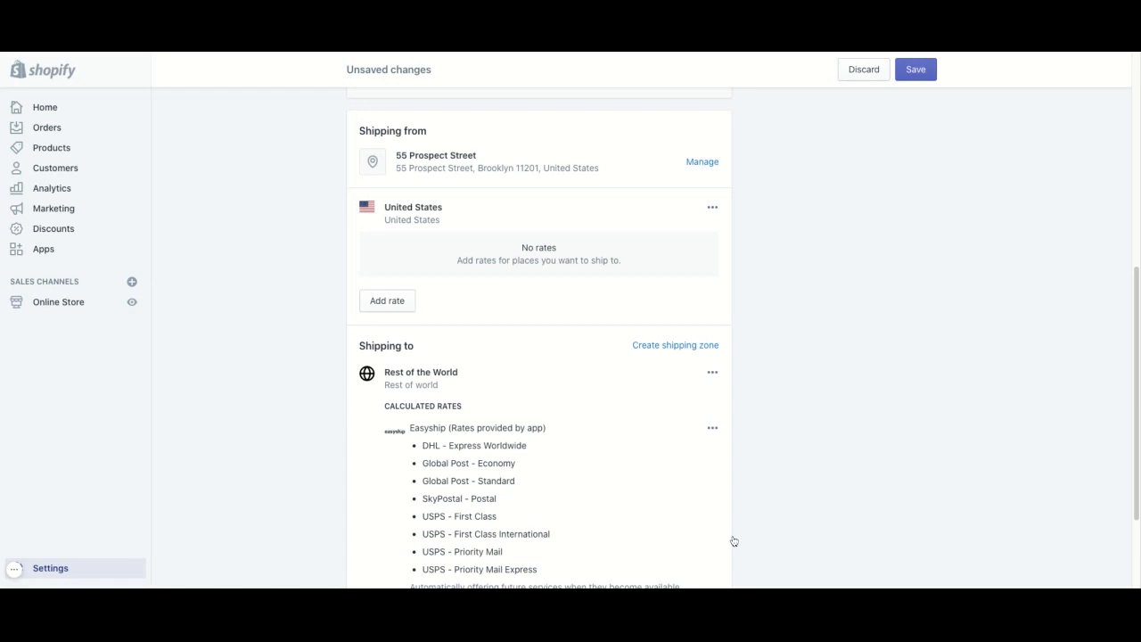
Step: Add Easyship app-calculated rates for the three USPS services, including First Class, to the United States zone
click(387, 300)
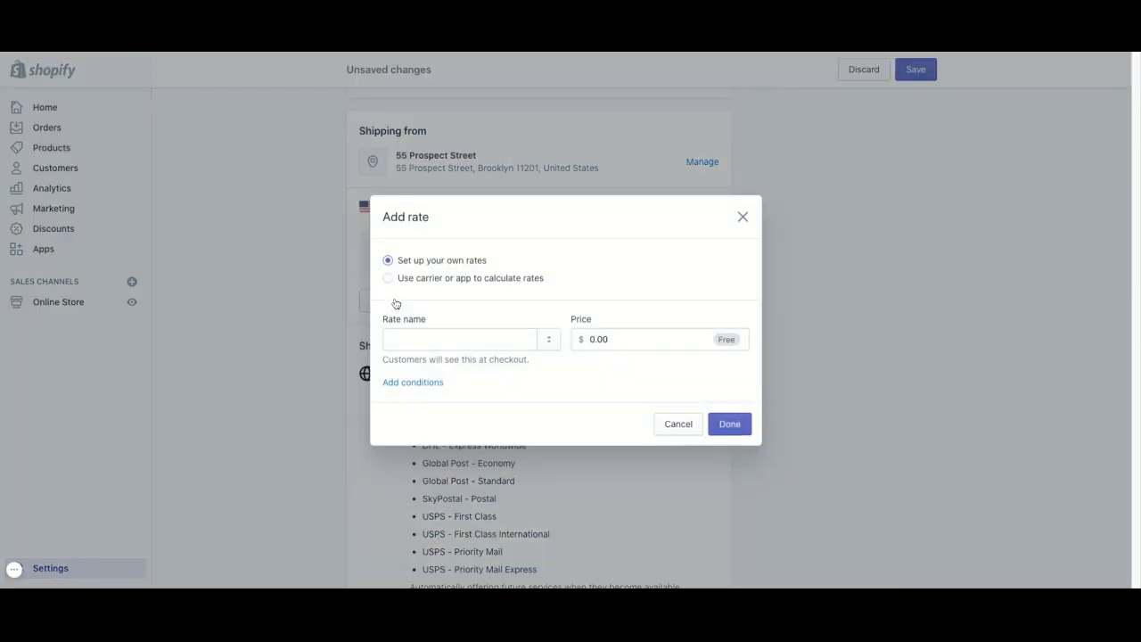
mouse_move(432, 284)
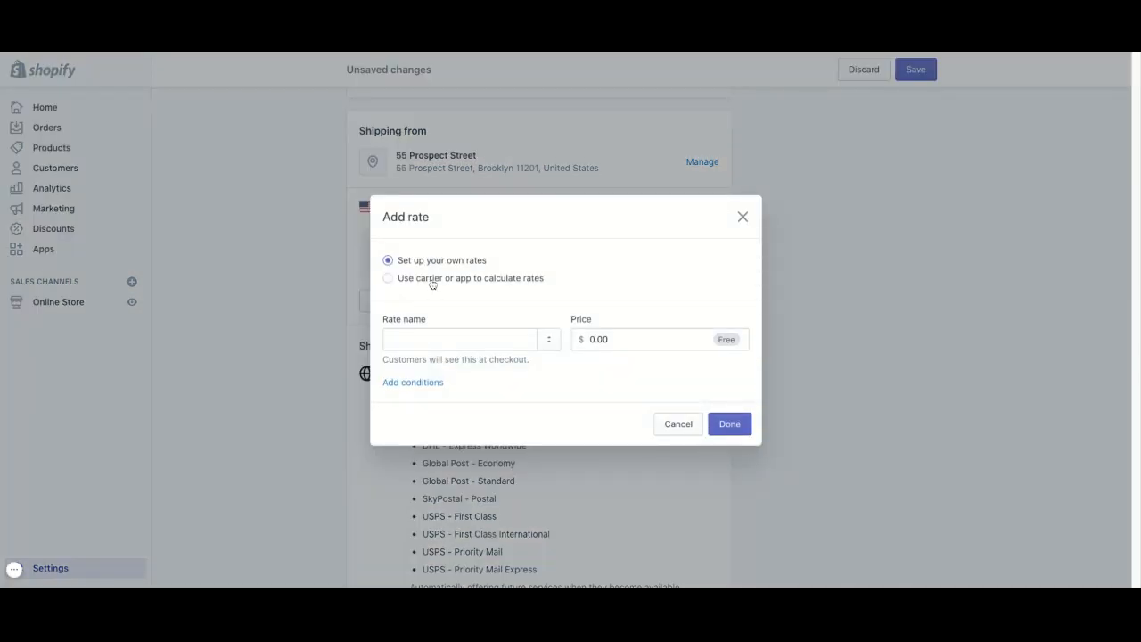
click(388, 278)
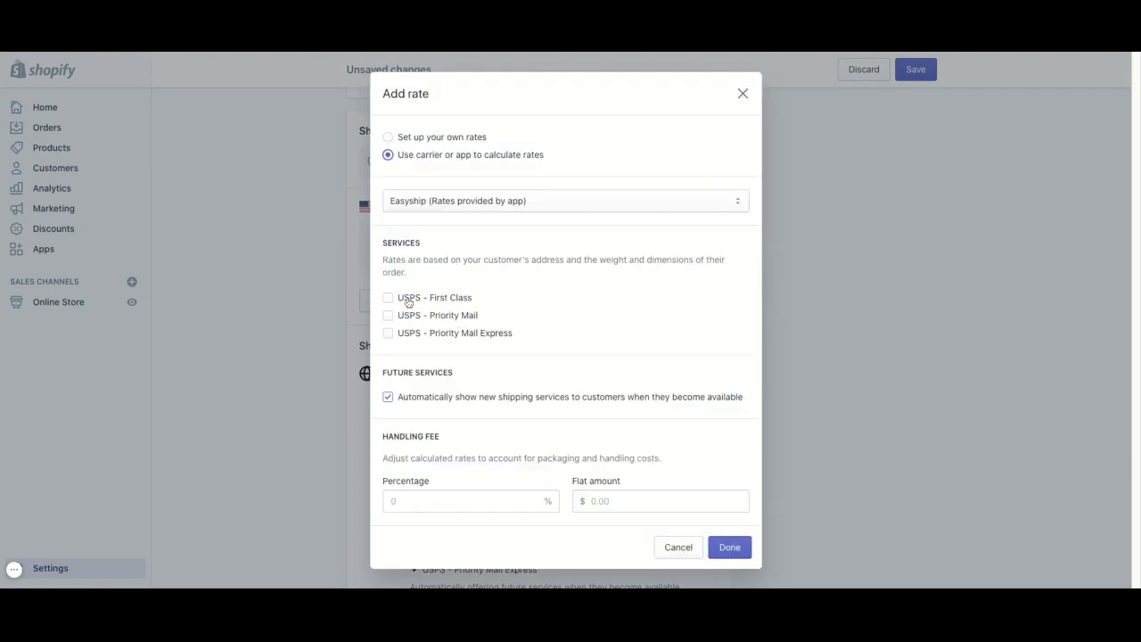
click(387, 332)
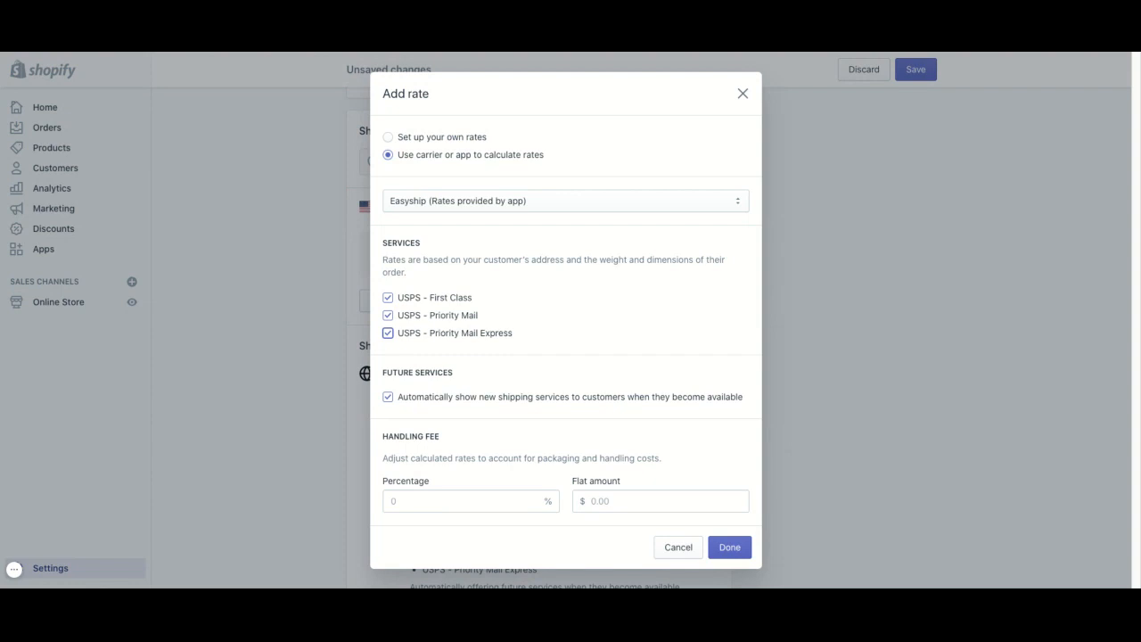
click(728, 547)
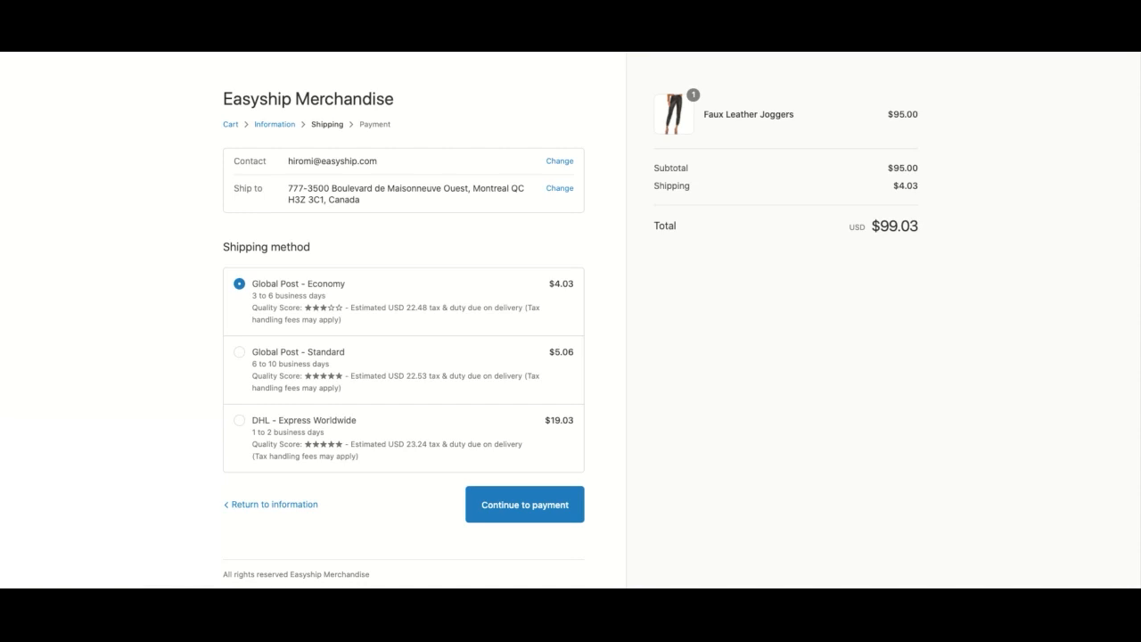
mouse_move(287, 308)
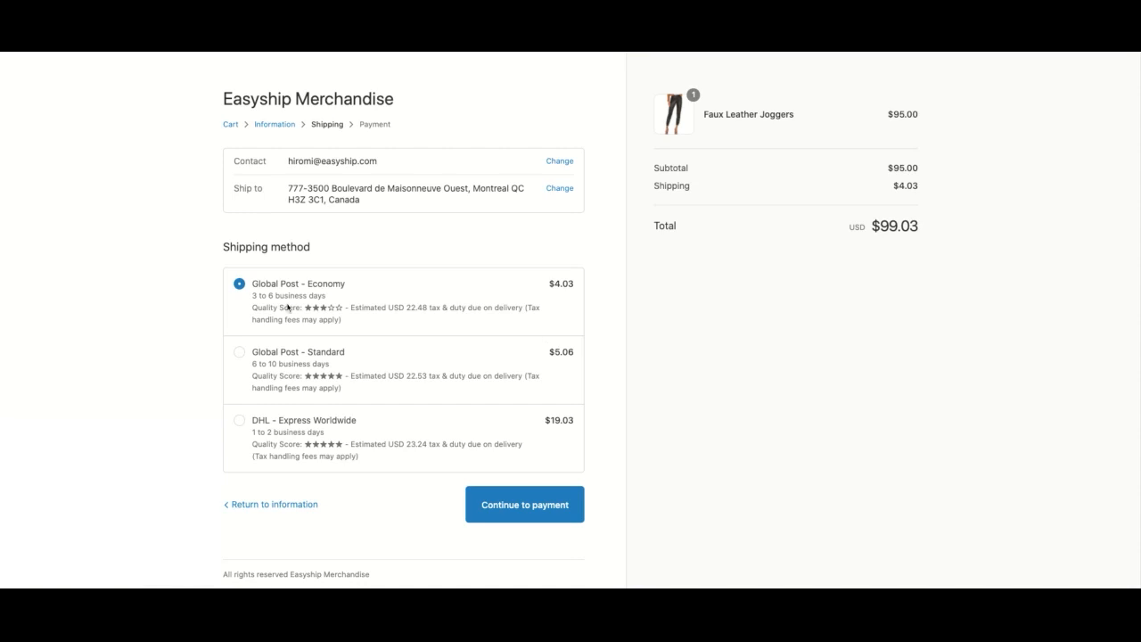
Step: Select DHL - Express Worldwide ($19.03) as the delivery method and continue to payment
click(239, 420)
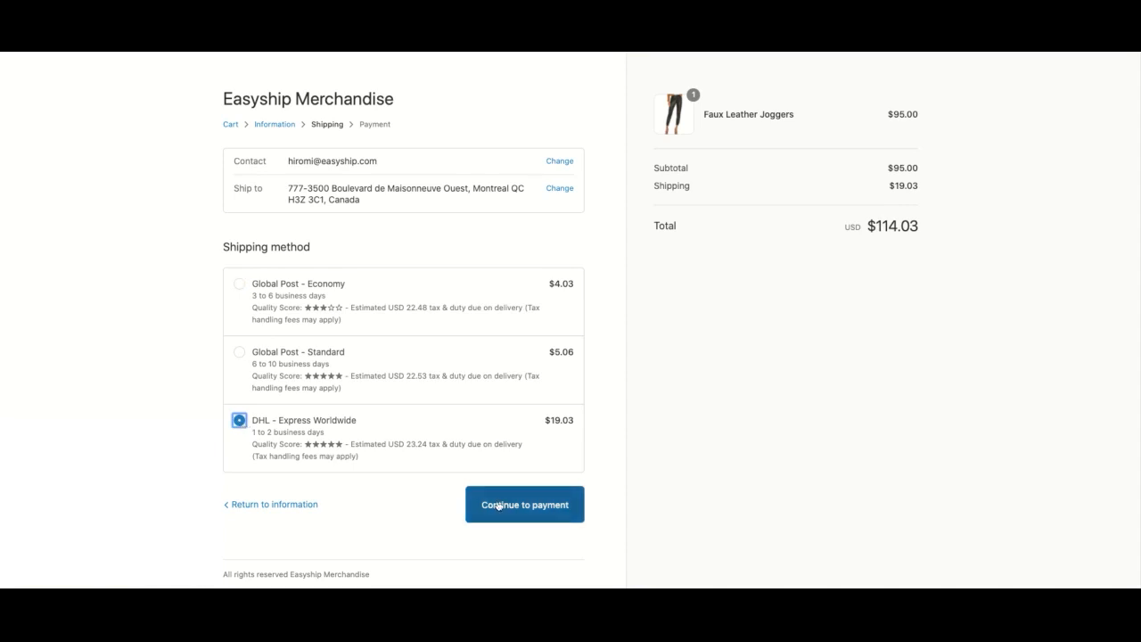
click(524, 503)
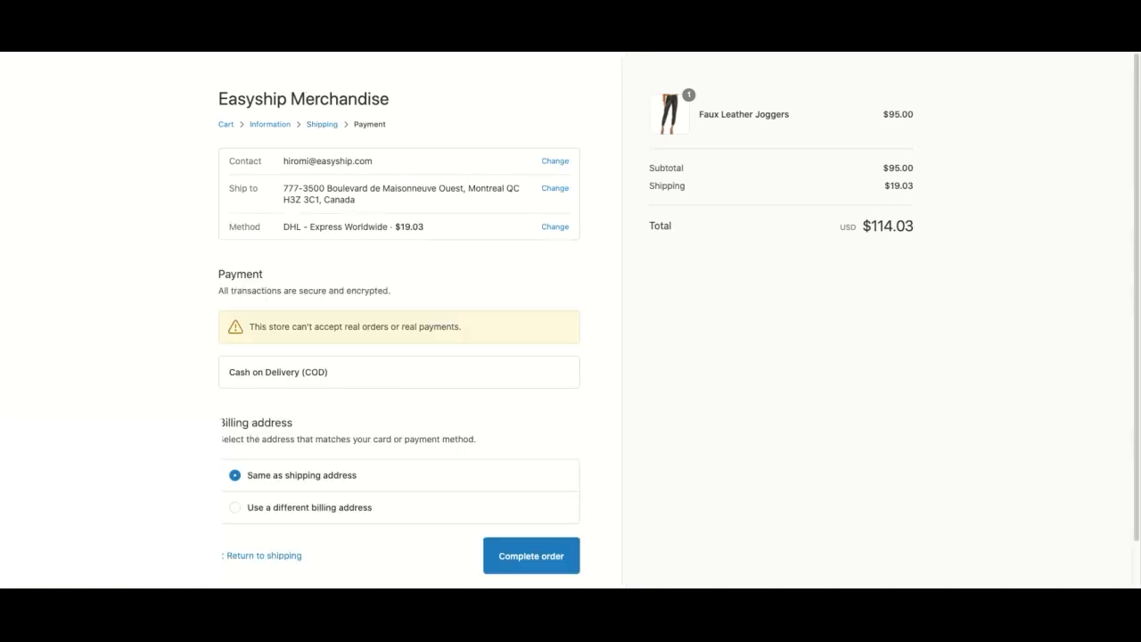
scroll(down, 3)
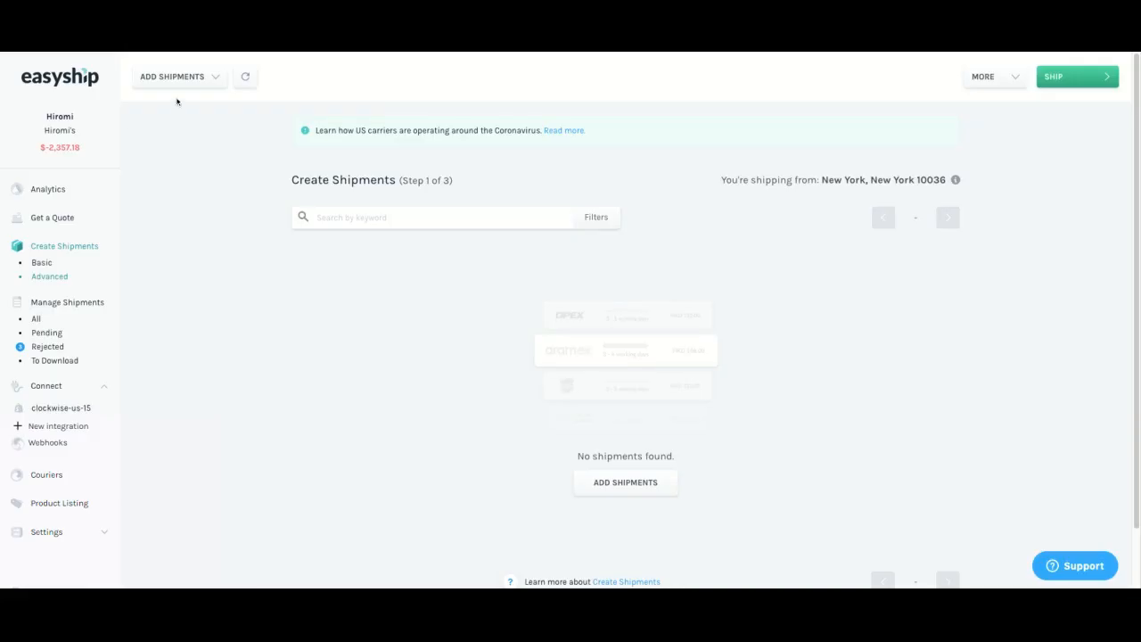
Step: Sync order #1111 from the Shopify store and view its suggested couriers showing DHL Express Worldwide
click(176, 75)
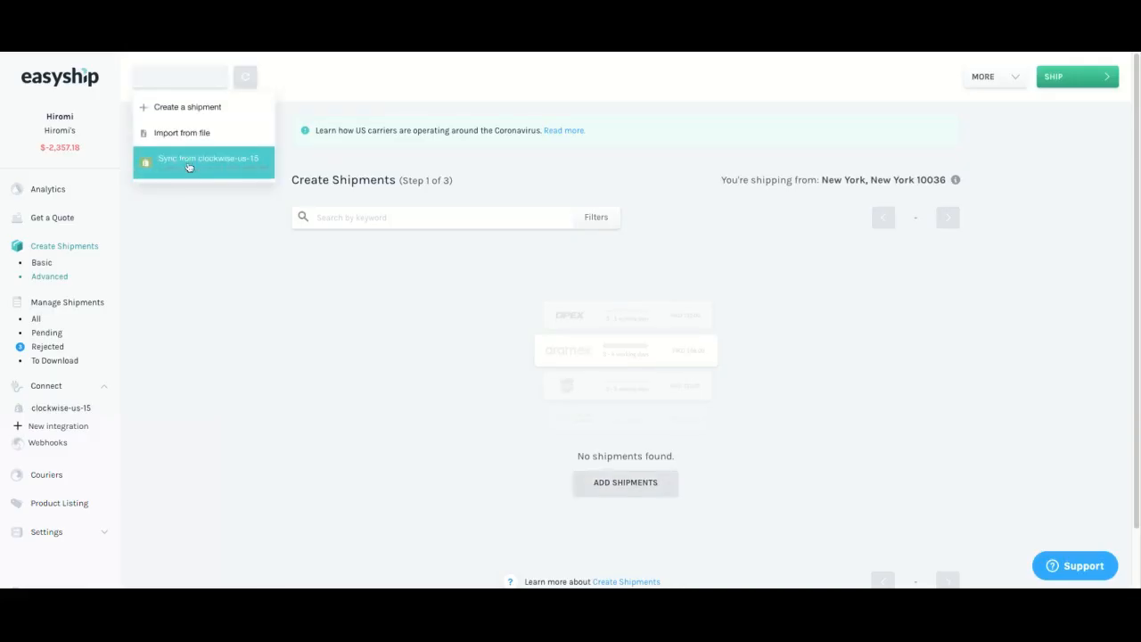
click(207, 159)
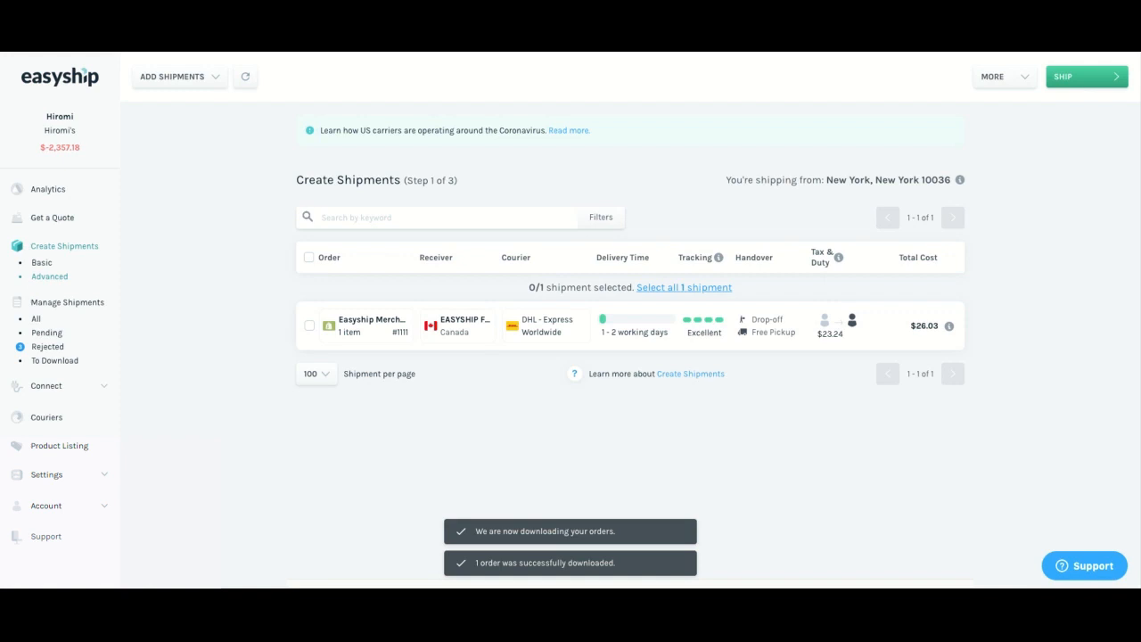
mouse_move(544, 325)
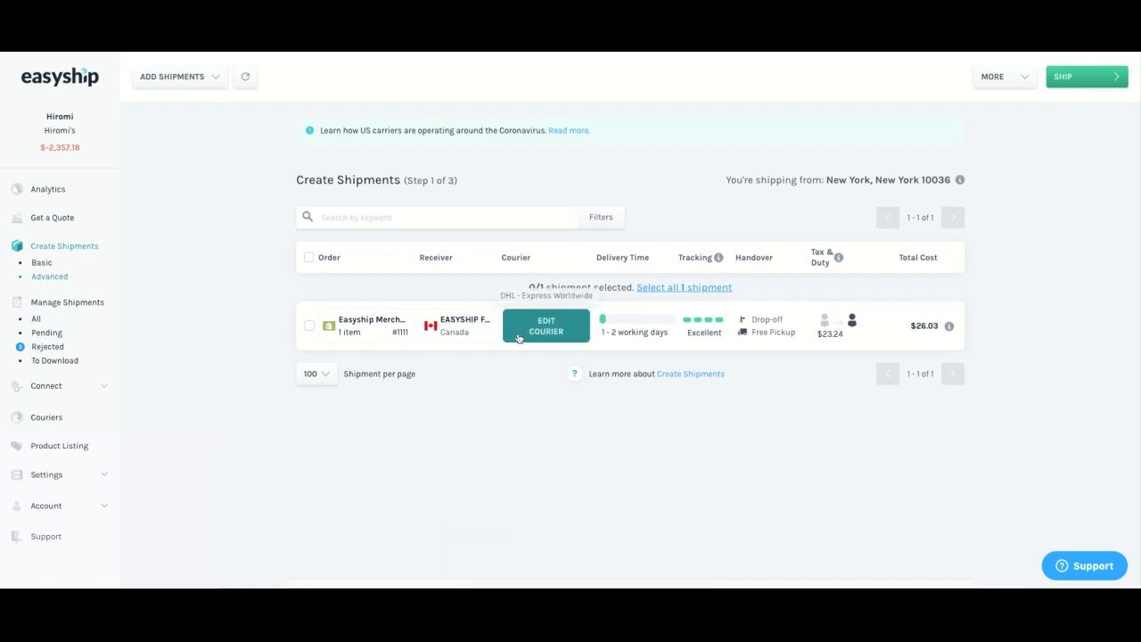
click(545, 326)
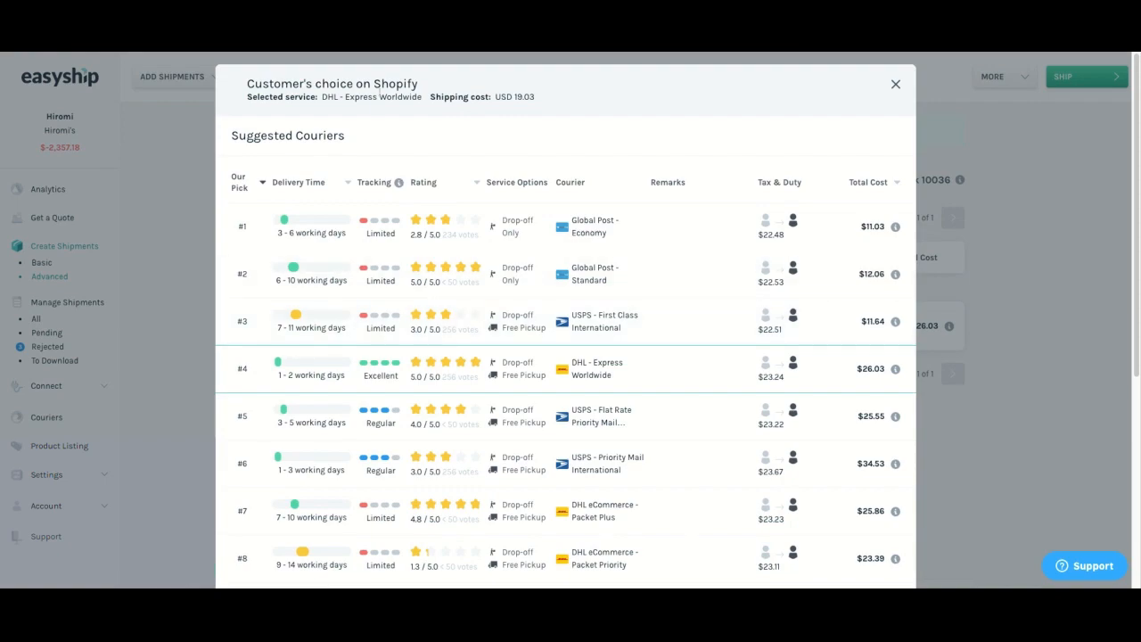